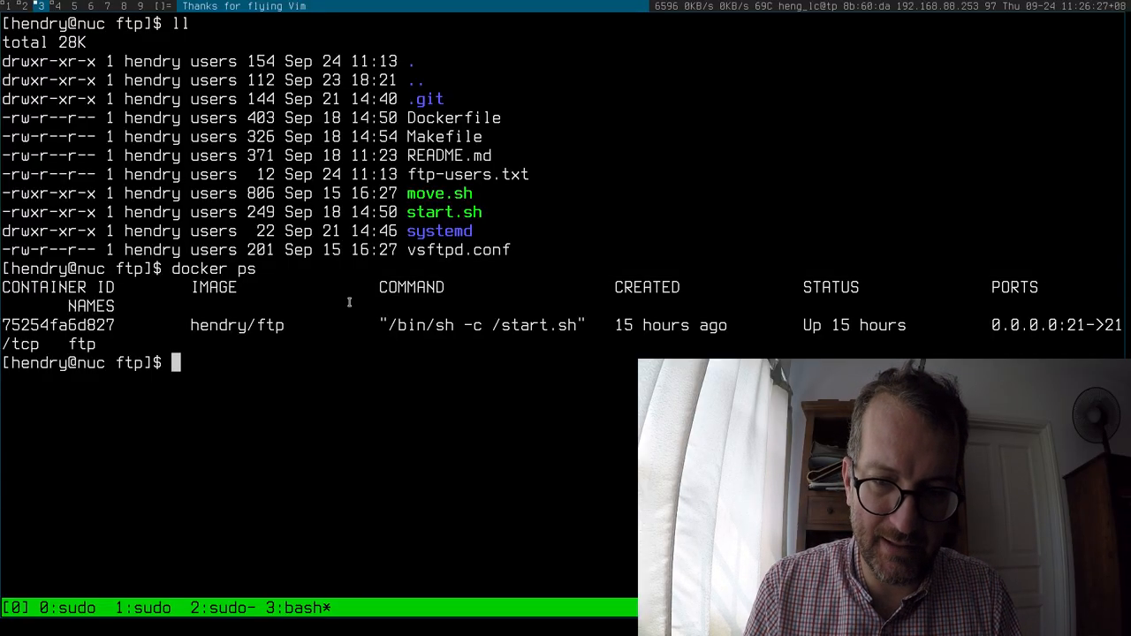
mouse_move(361, 334)
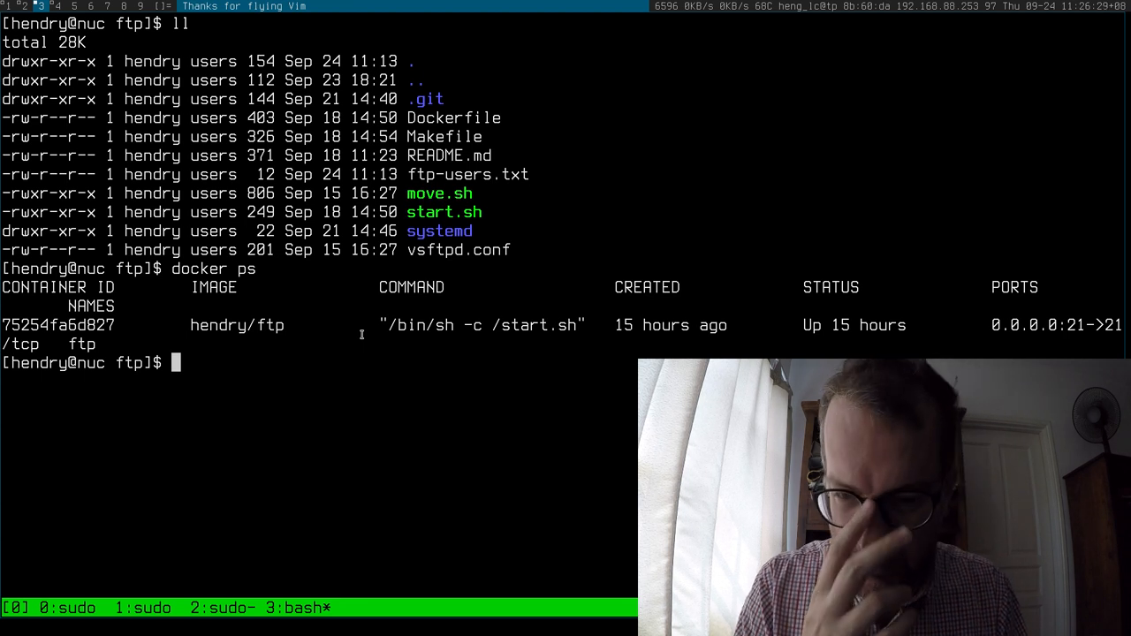
Inspect ftp-users.txt in Vim, then open start.sh in Vim.
type("vim ftp-users.txt")
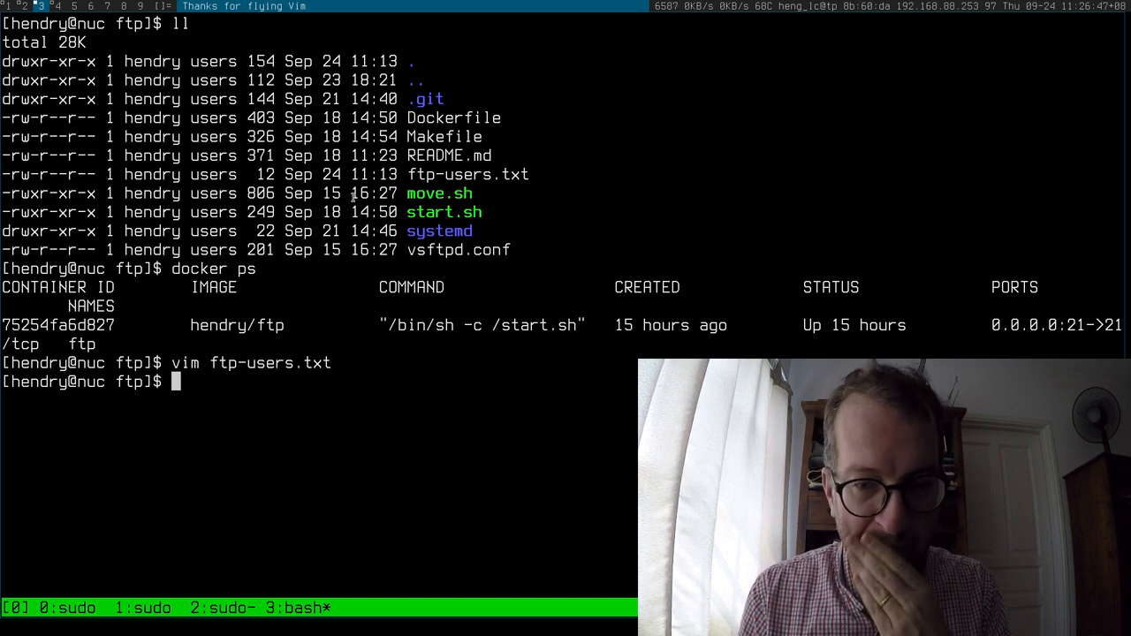
type("vim start.sh")
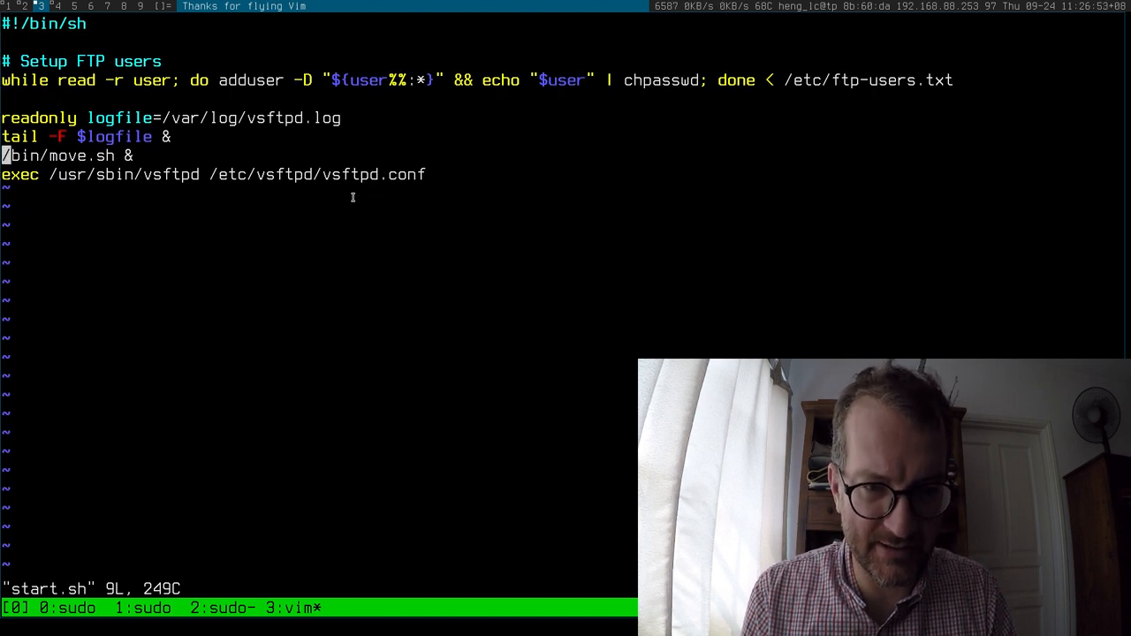
Quit start.sh and scroll through move.sh in Vim.
key("j")
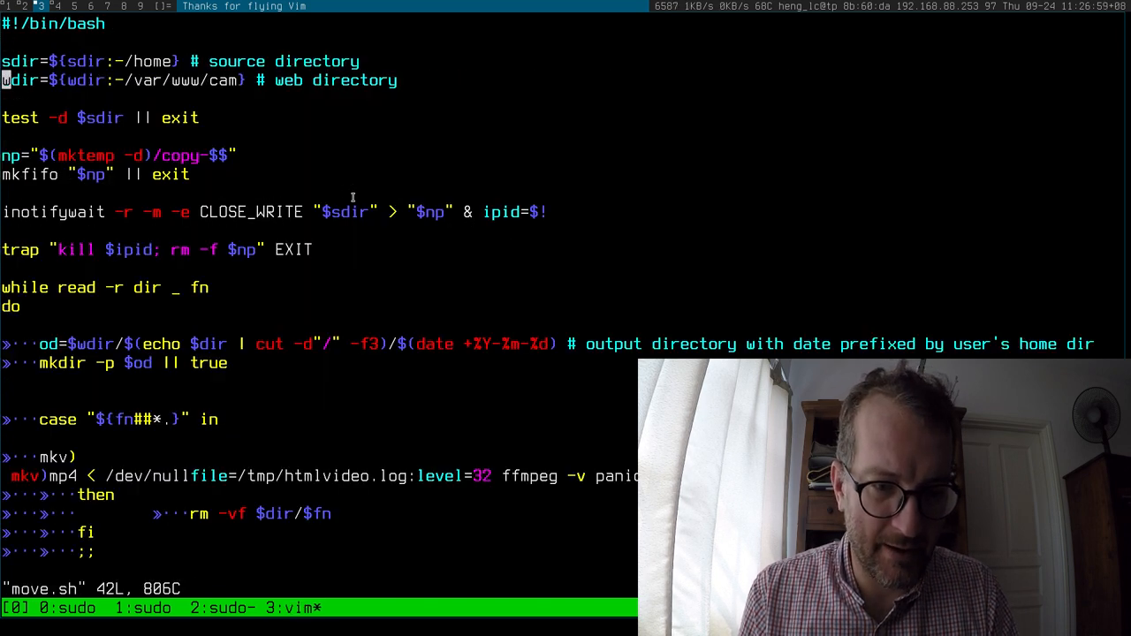
scroll("down", 3)
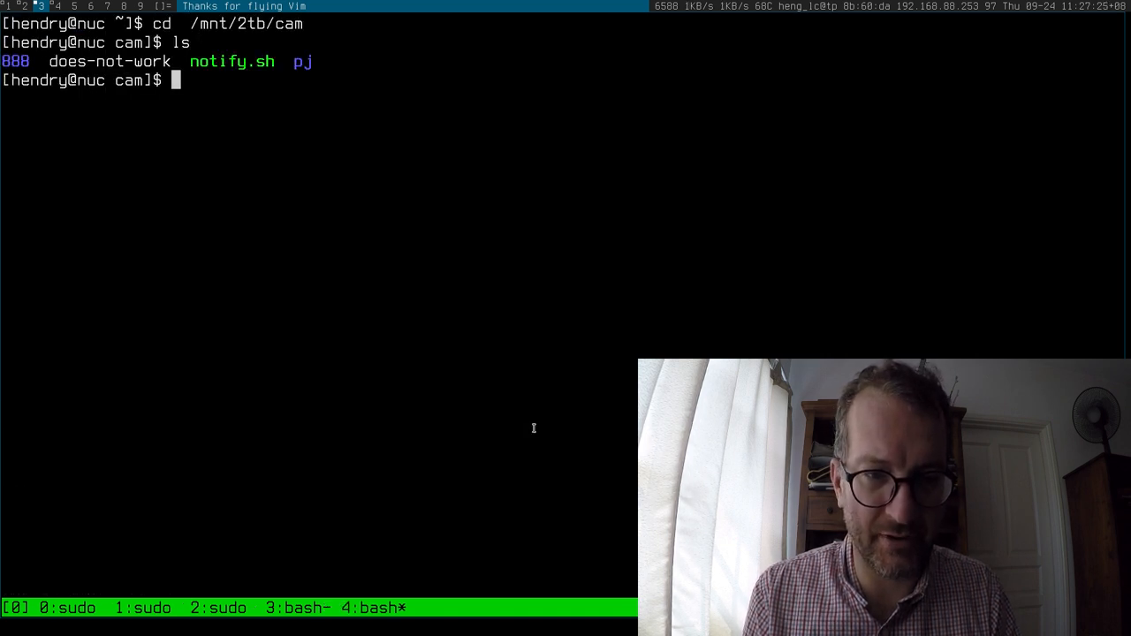
Type 'cd p' toward the pj recordings folder in /mnt/2tb/cam.
type("cd")
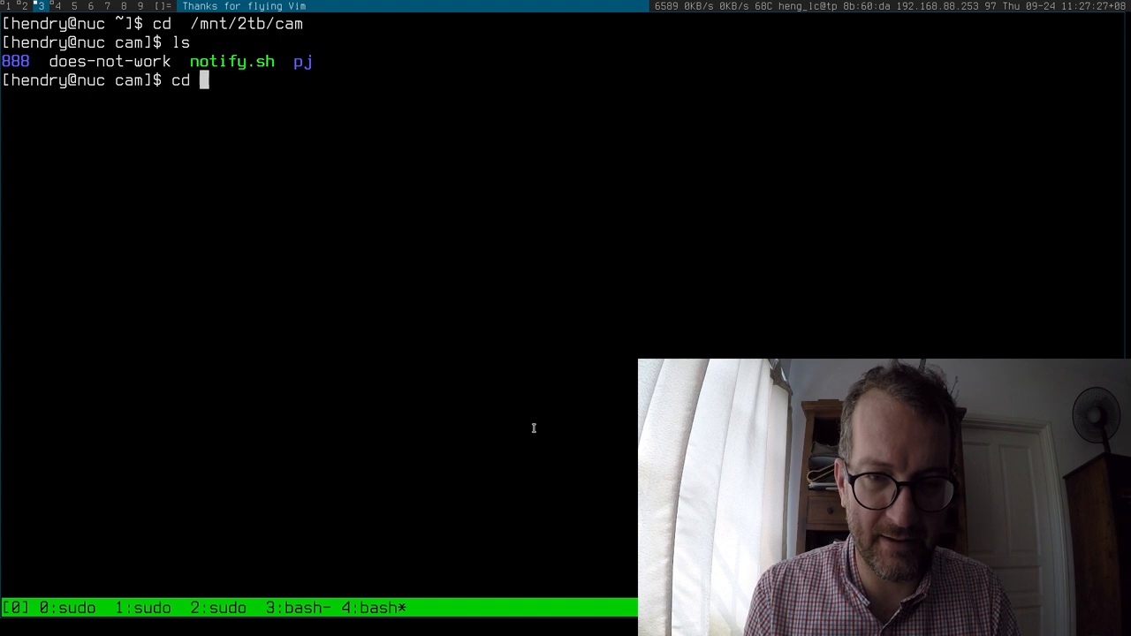
type("p")
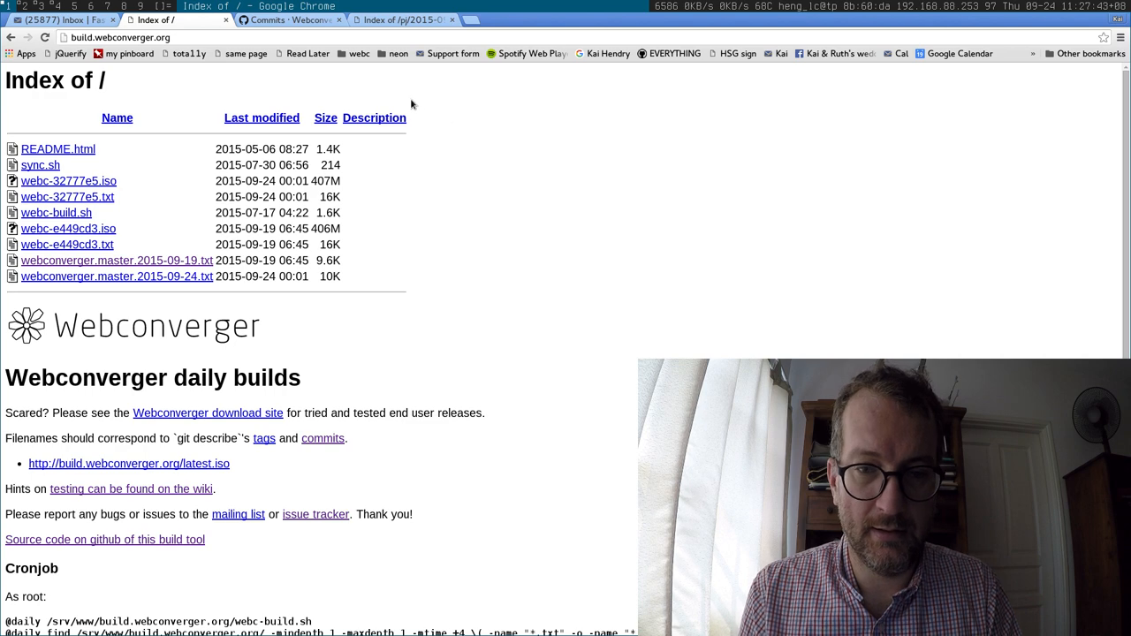
Play the latest MDalarm mp4 from the pj/2015-09-24 recordings index.
left_click(402, 19)
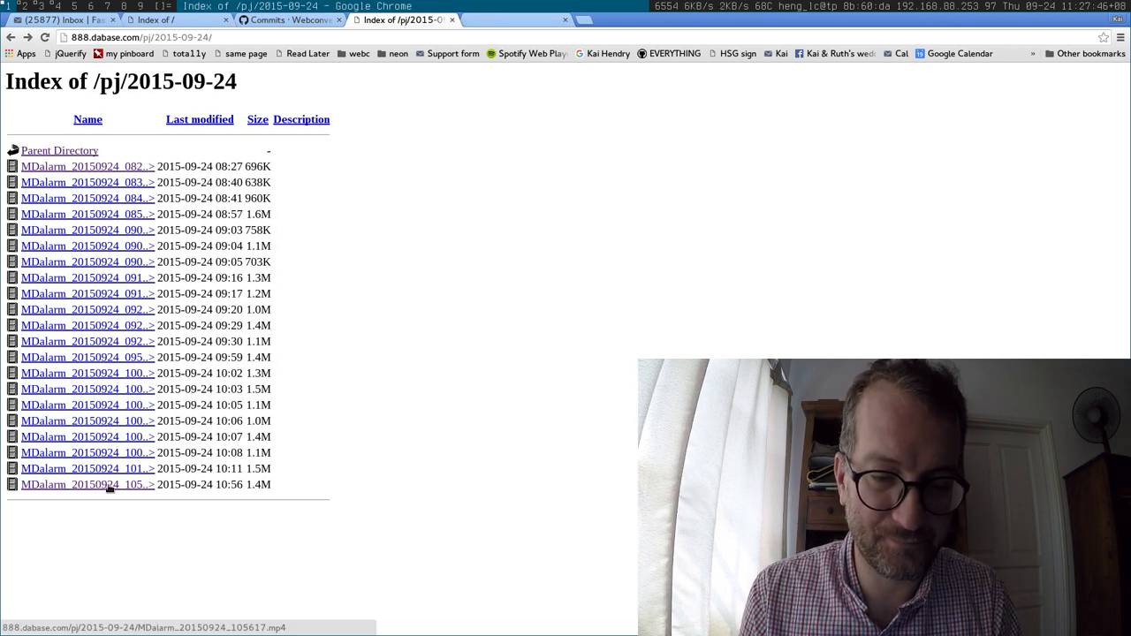
left_click(86, 485)
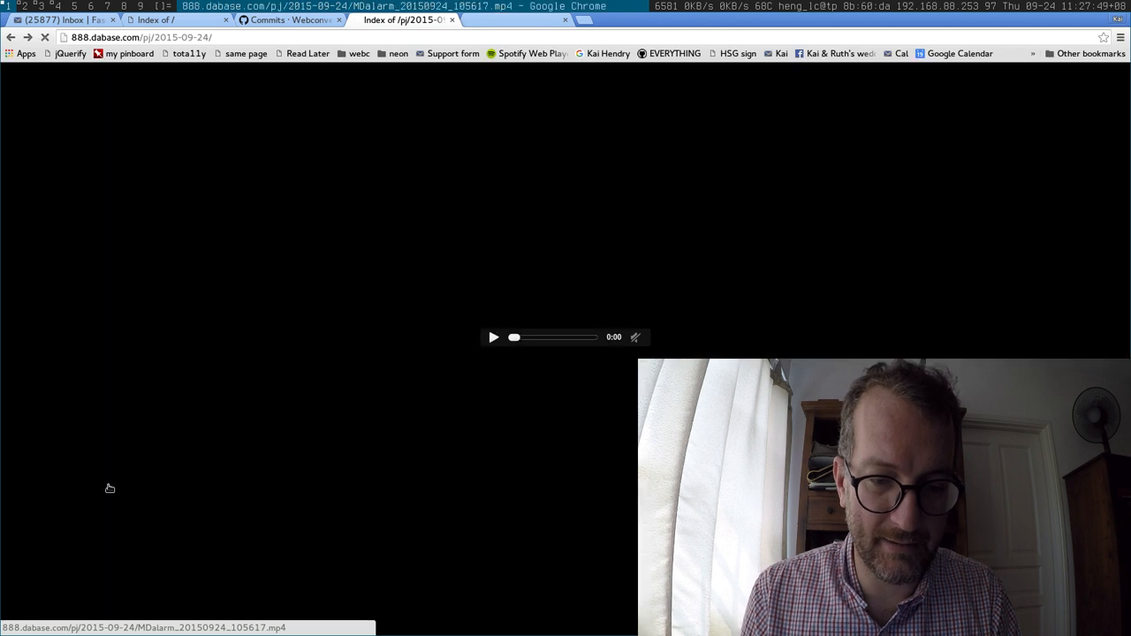
left_click(493, 337)
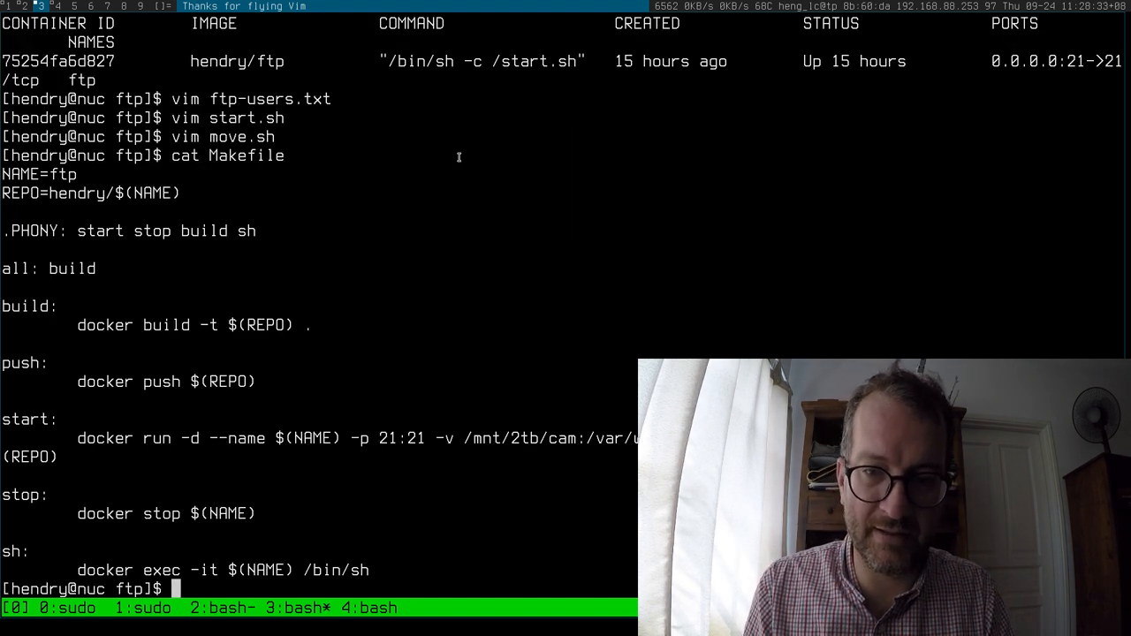
List the ftp project directory with ll and print the hidden .gi* git file.
type("ll")
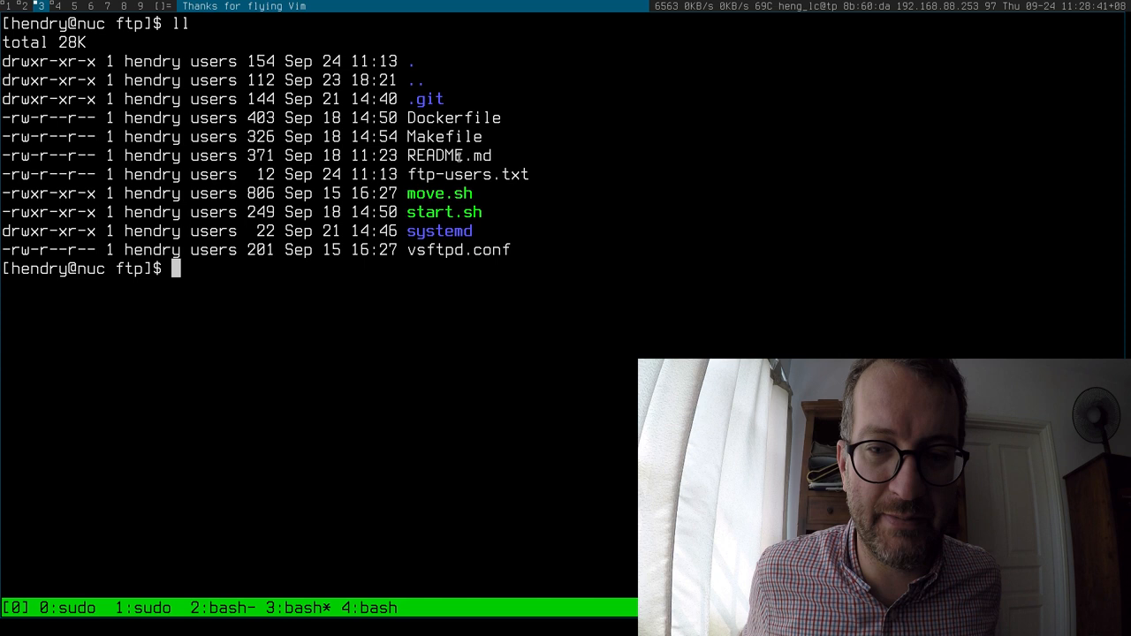
type("cat .gi")
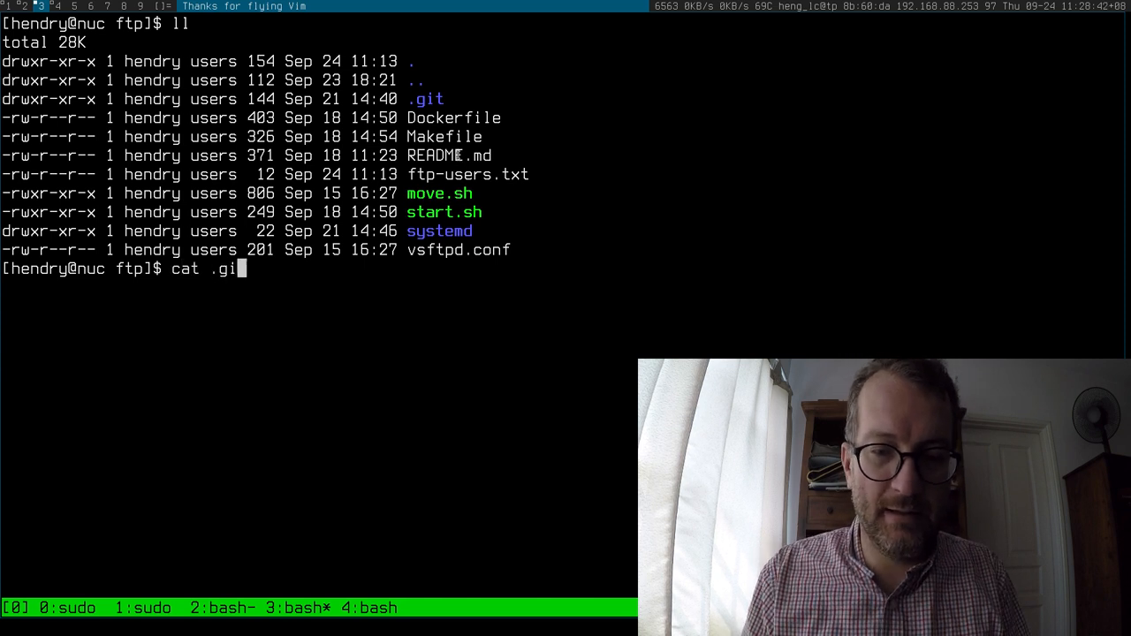
key("Return")
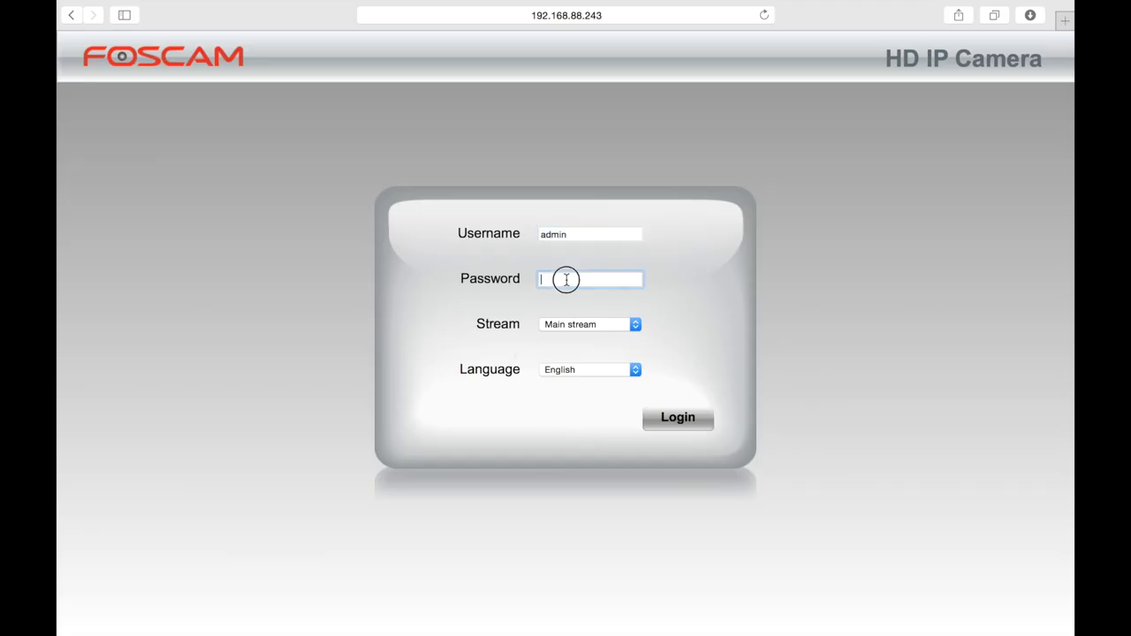
Log in as admin and replace the default password, confirming the change alert.
left_click(678, 417)
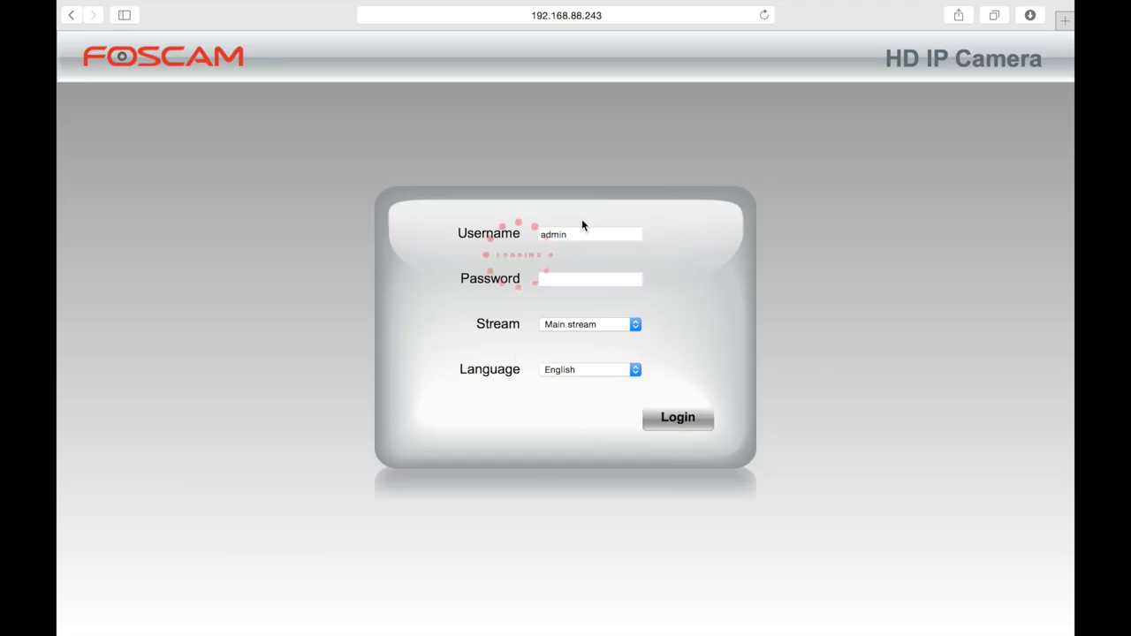
left_click(677, 417)
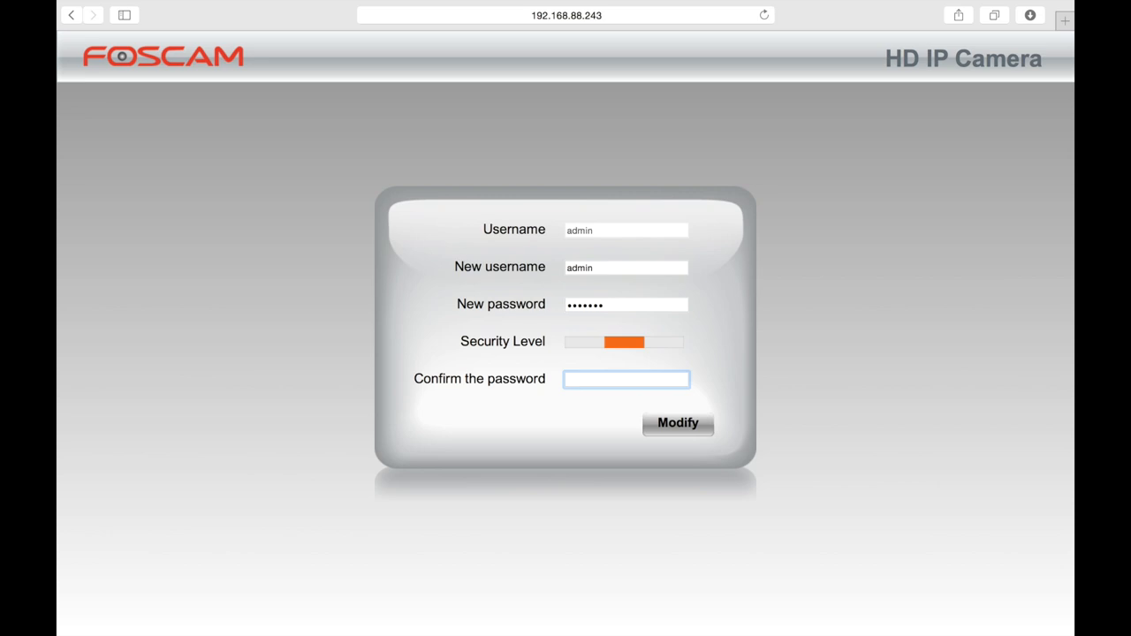
type("••••••••")
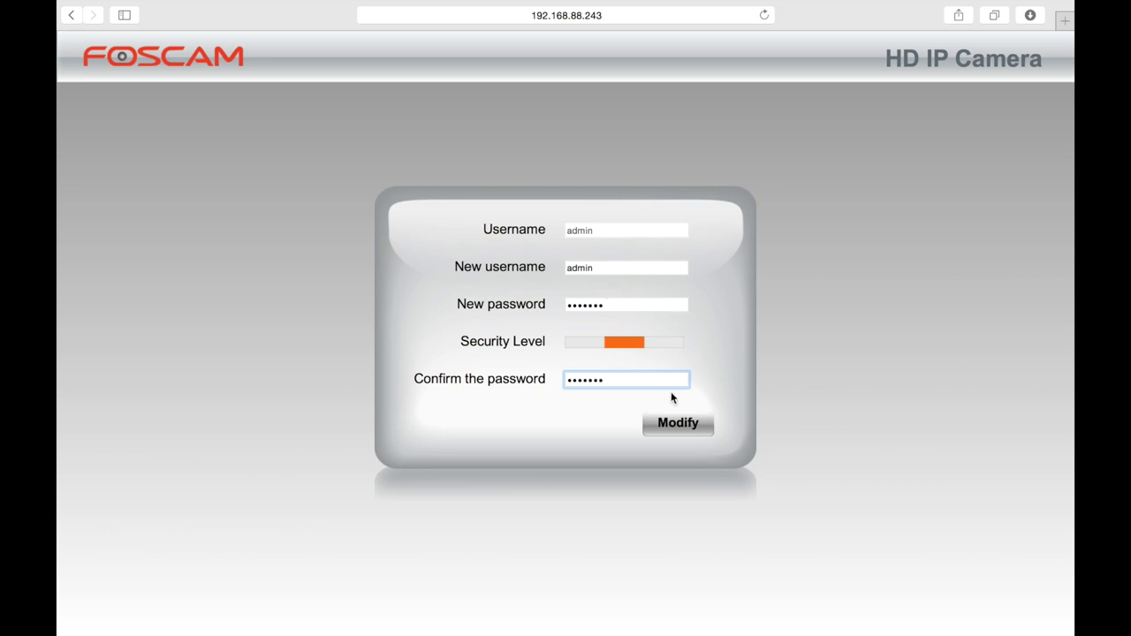
left_click(677, 423)
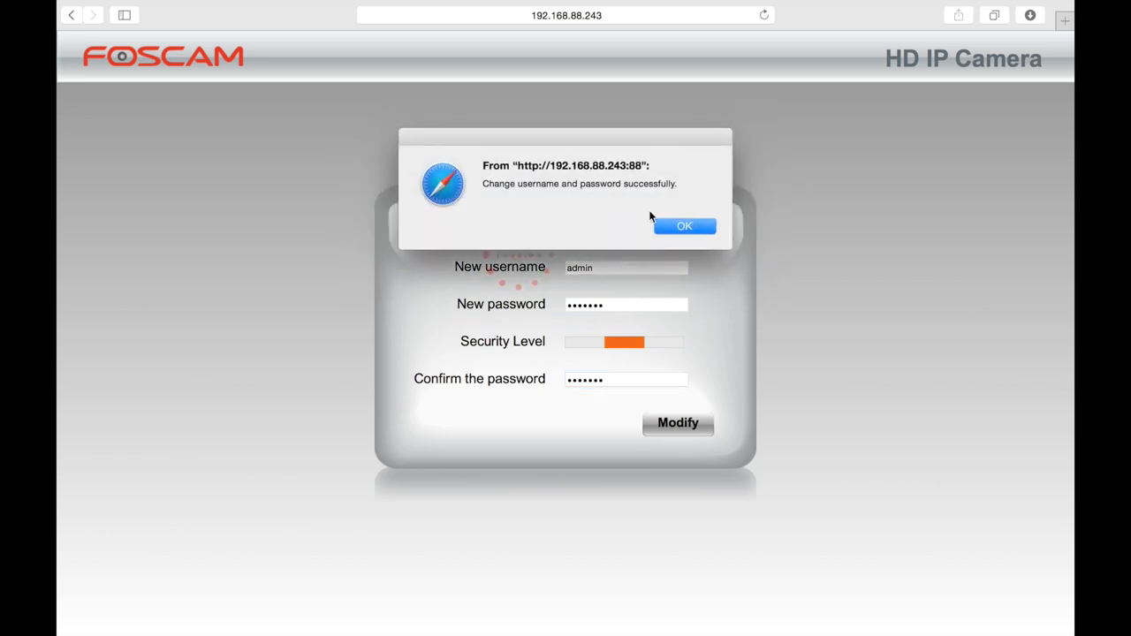
left_click(684, 225)
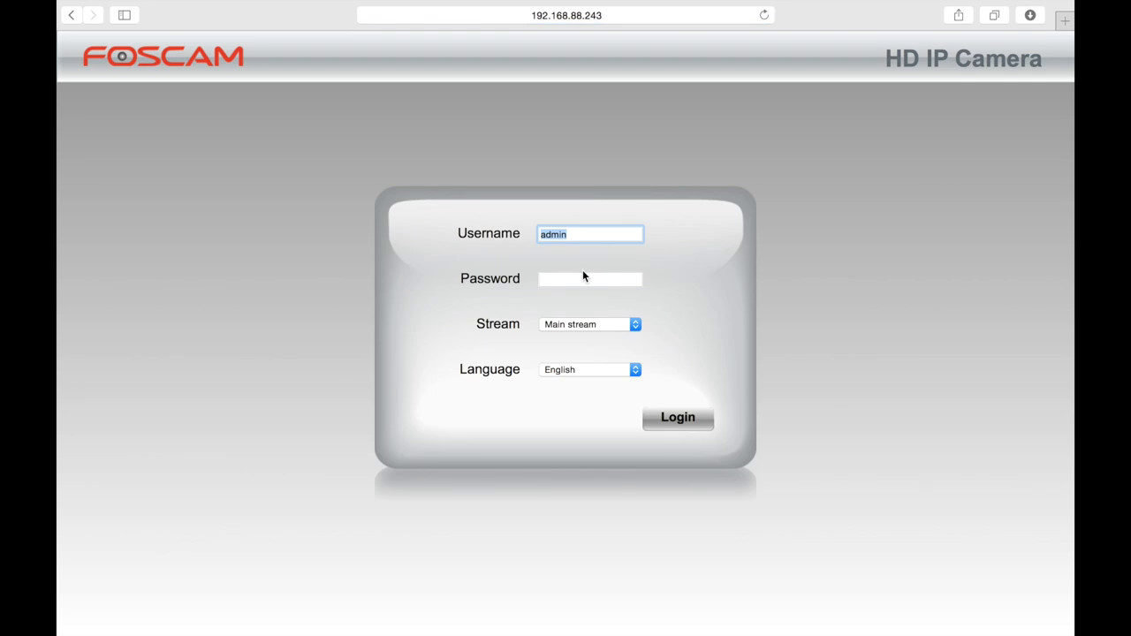
Log in again with the new password to reach the Setup Wizard.
type("•••")
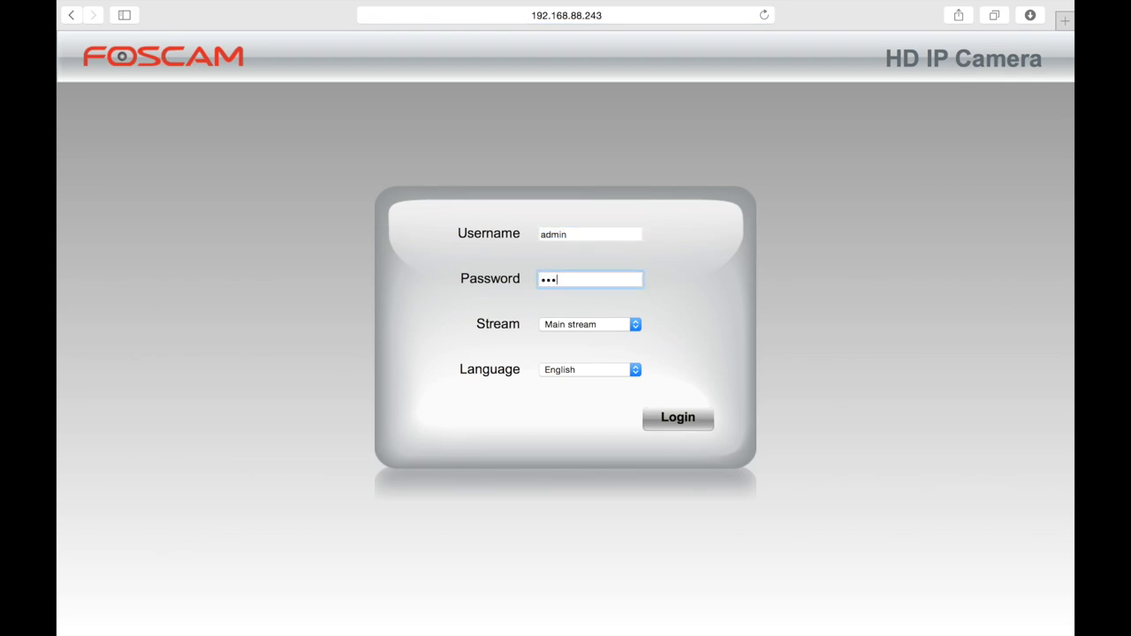
left_click(678, 417)
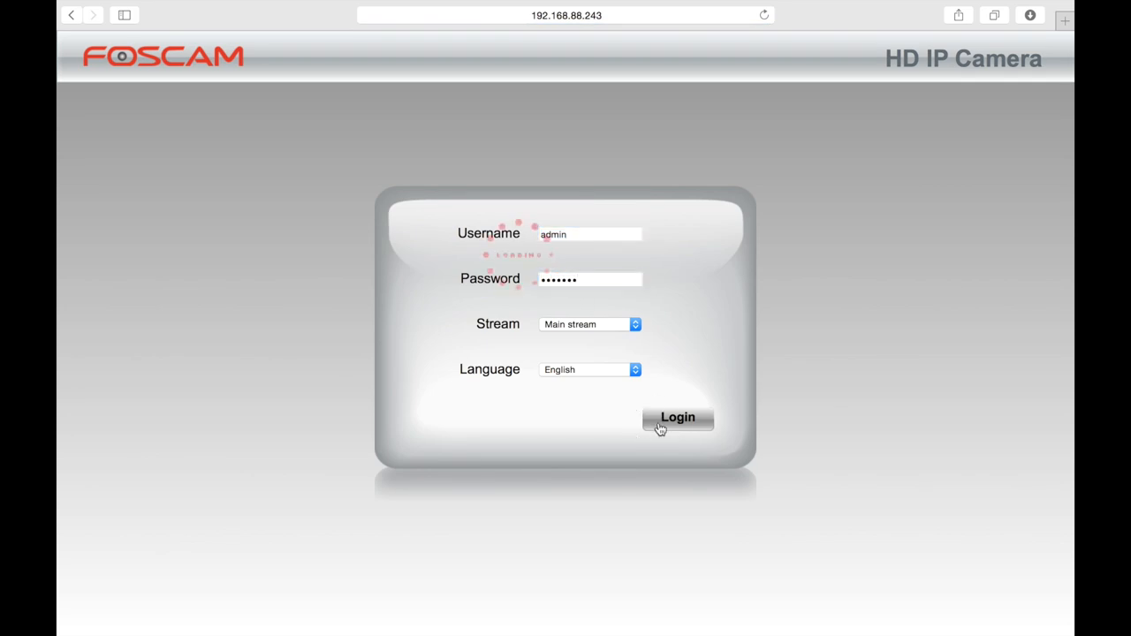
left_click(678, 417)
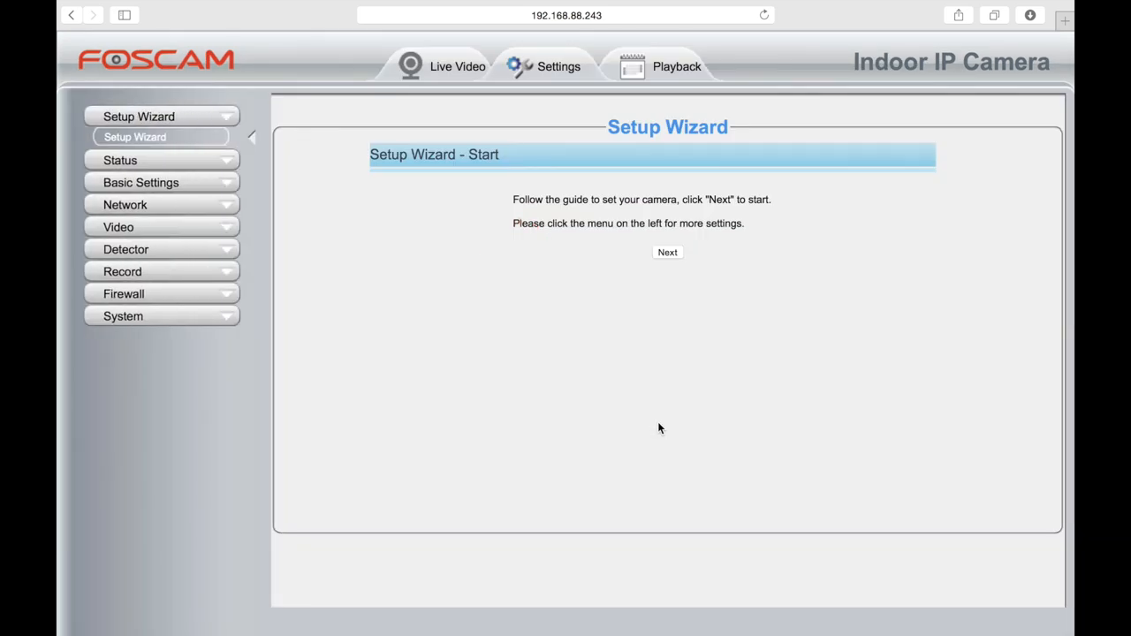
mouse_move(338, 154)
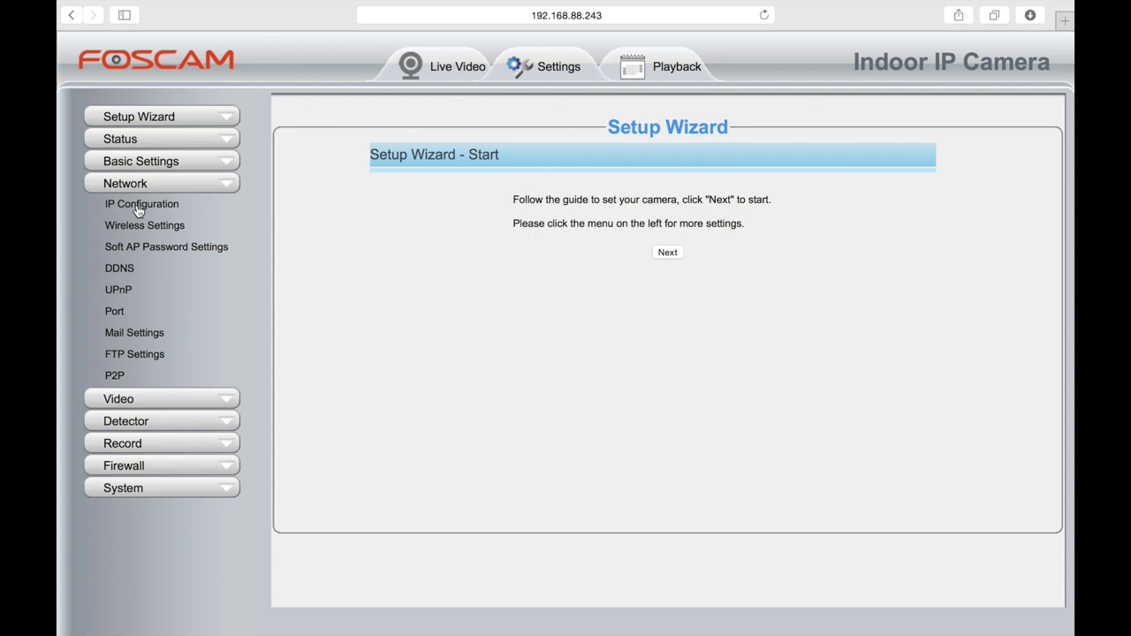
mouse_move(117, 289)
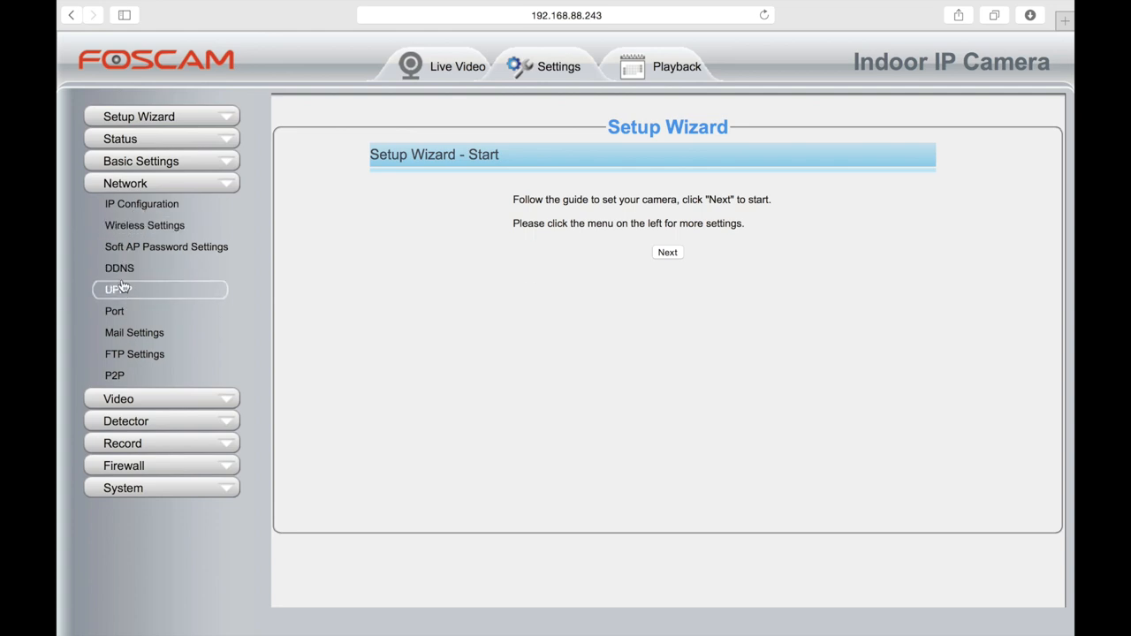
Turn off P2P access and save the P2P settings.
left_click(114, 374)
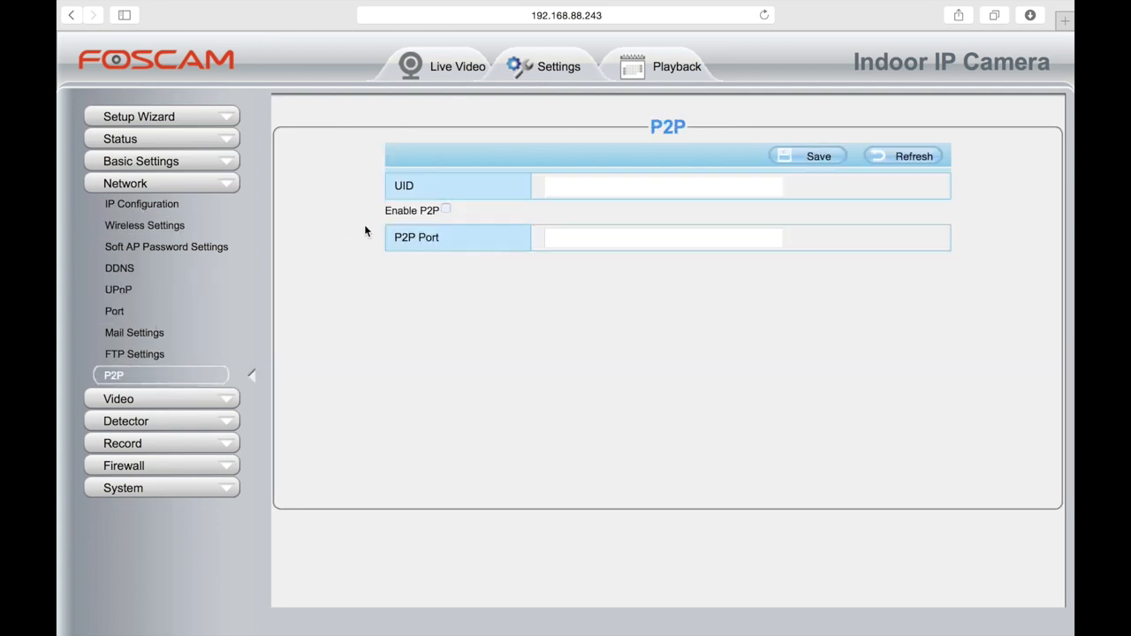
left_click(914, 156)
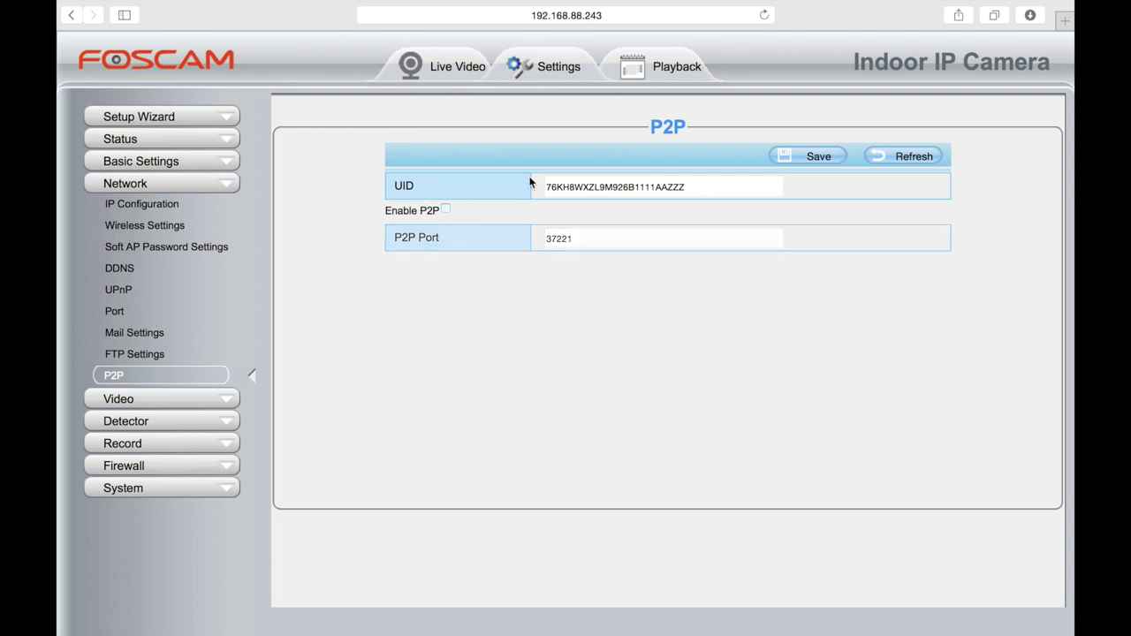
left_click(818, 155)
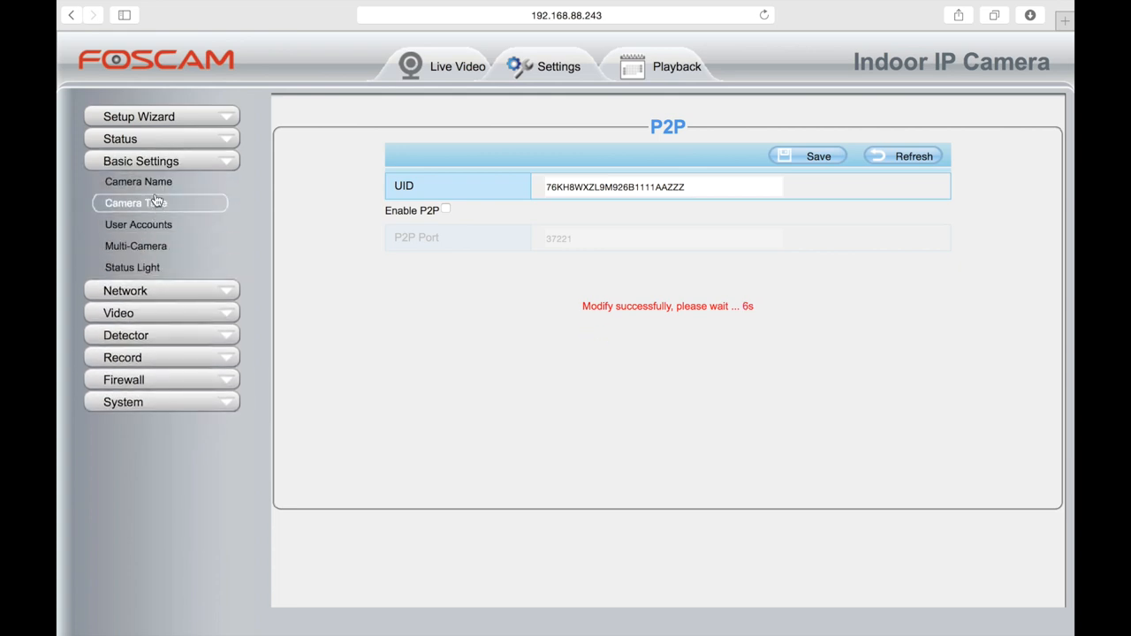
Log back in to the camera and return to Camera Time settings.
left_click(134, 202)
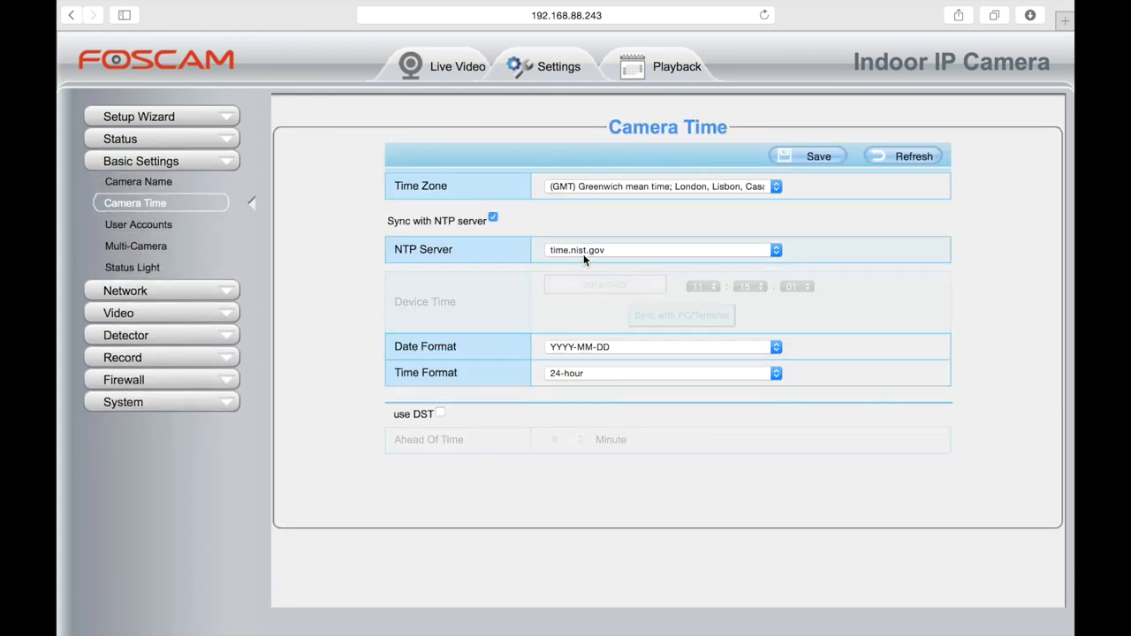
left_click(776, 249)
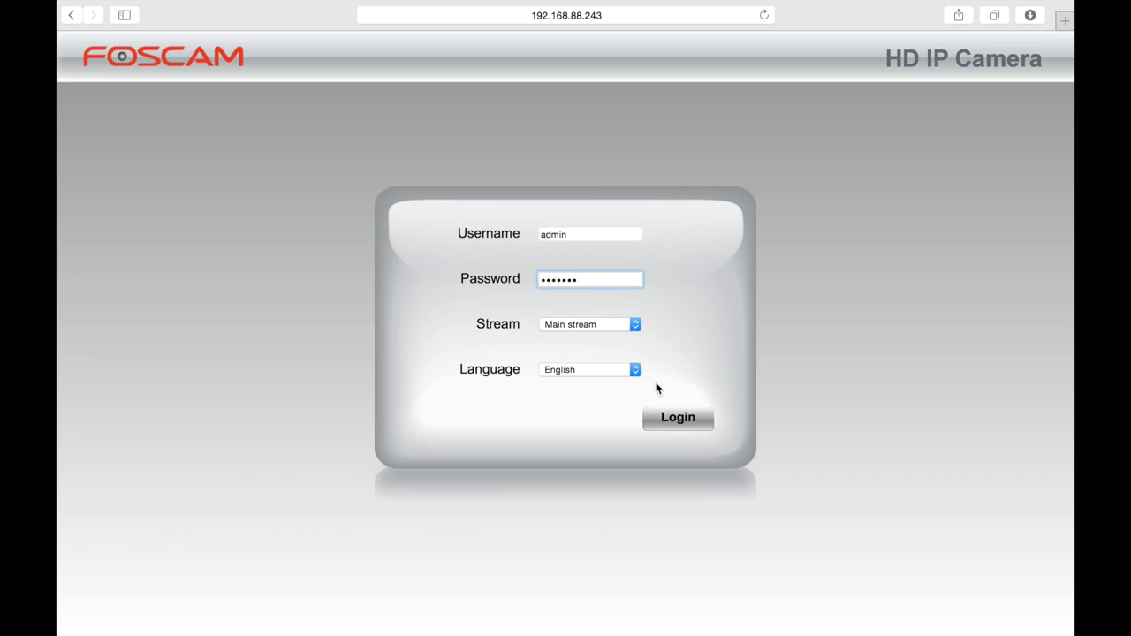
left_click(678, 417)
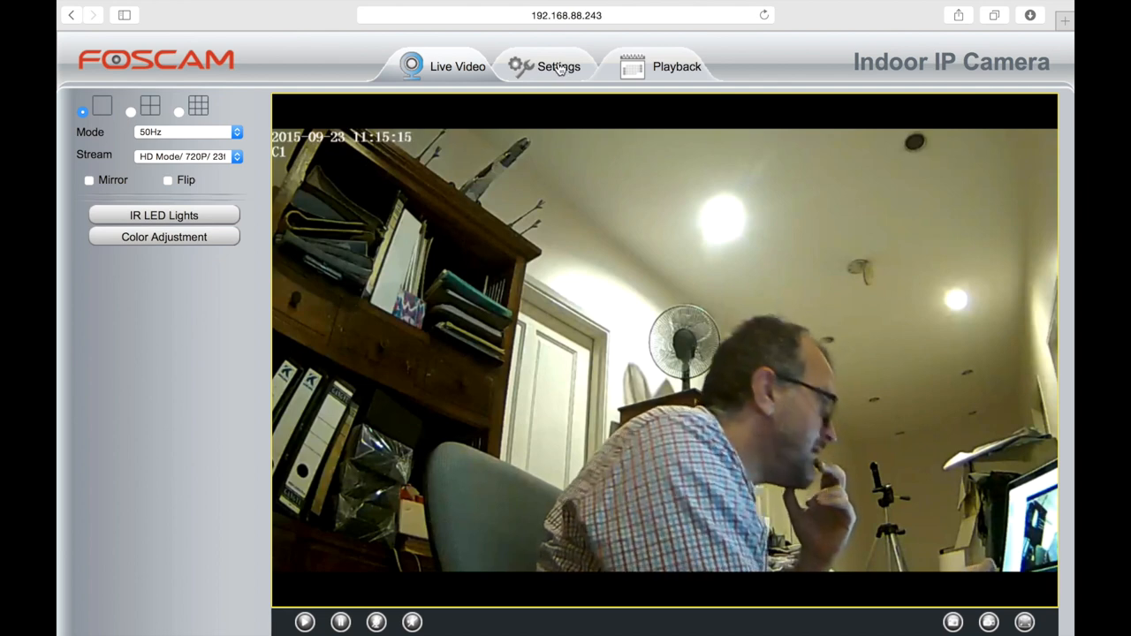
left_click(557, 66)
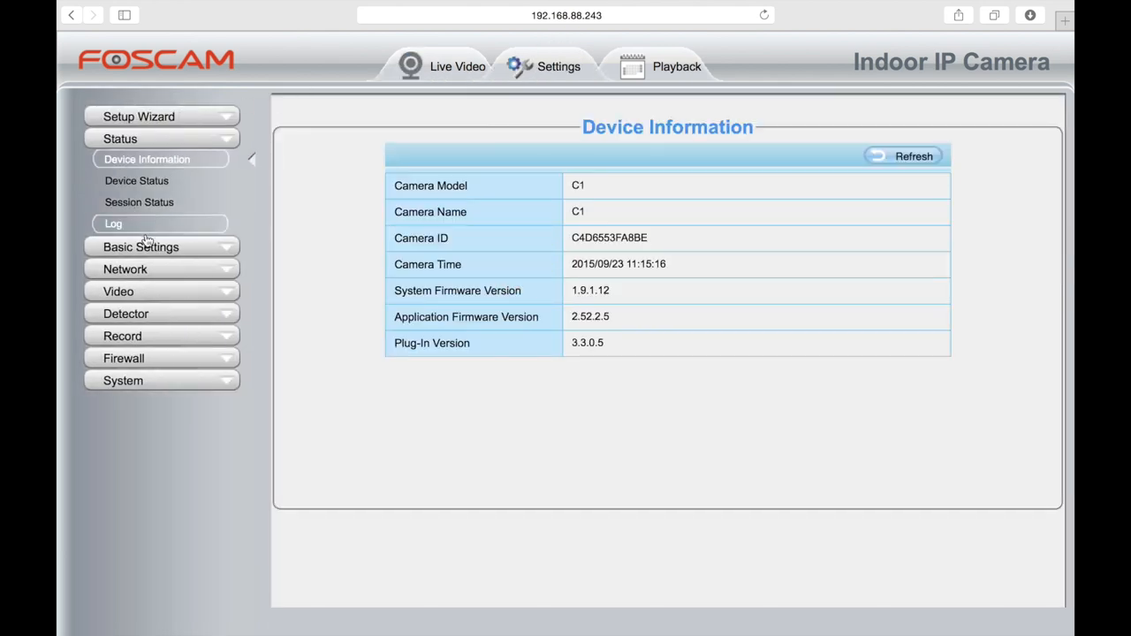
left_click(141, 246)
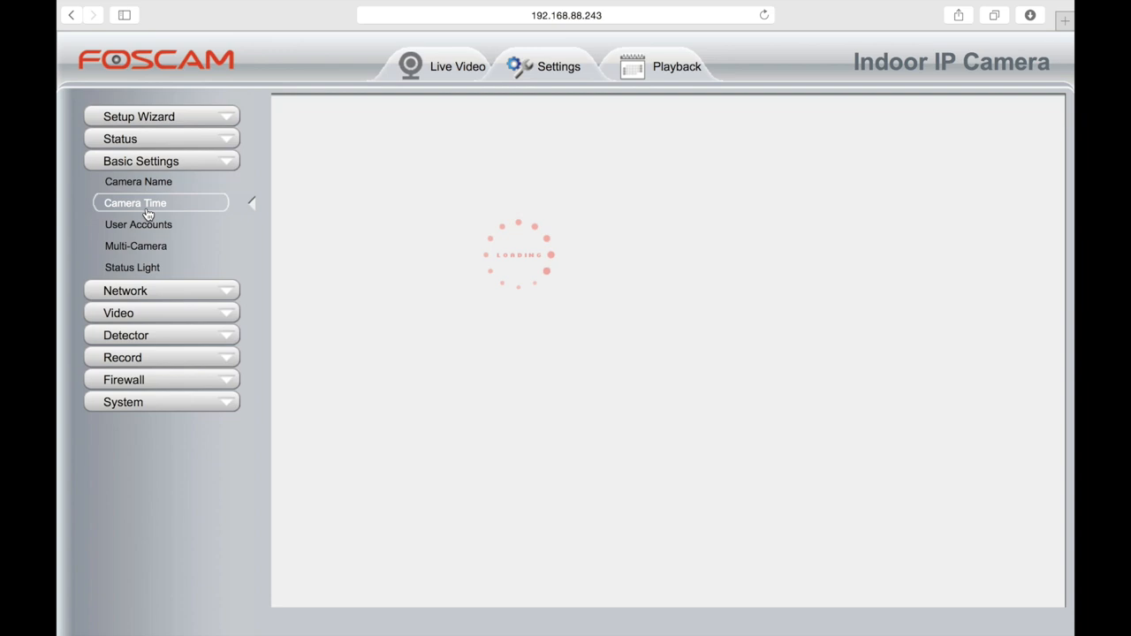
Set time zone to GMT+08:00 Beijing, Singapore, Taipei with Auto NTP server.
left_click(460, 186)
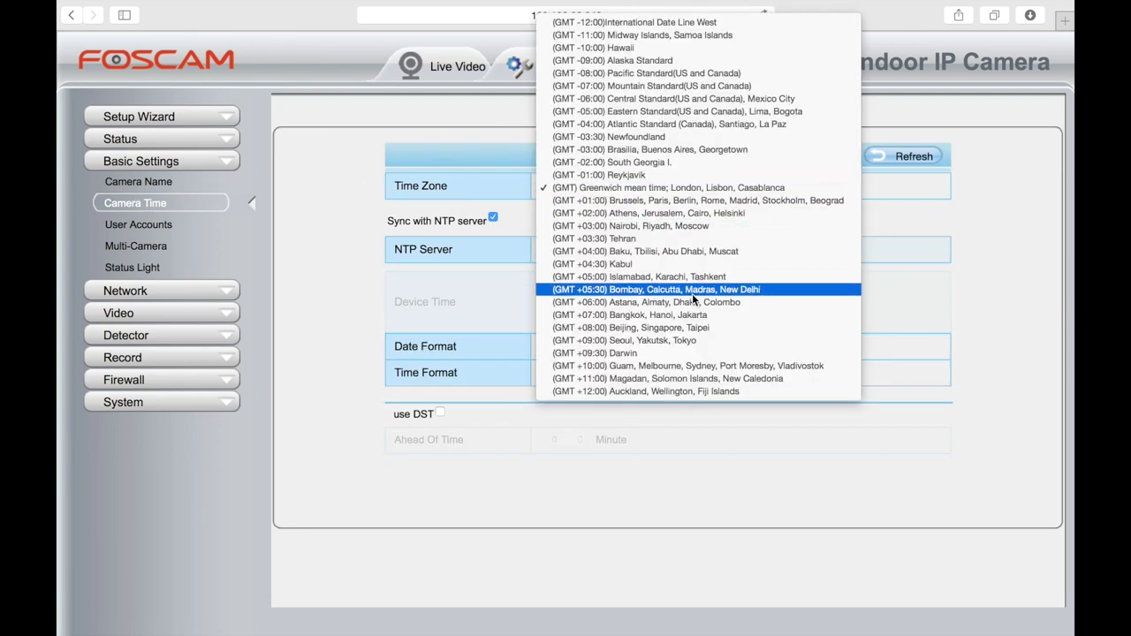
mouse_move(645, 301)
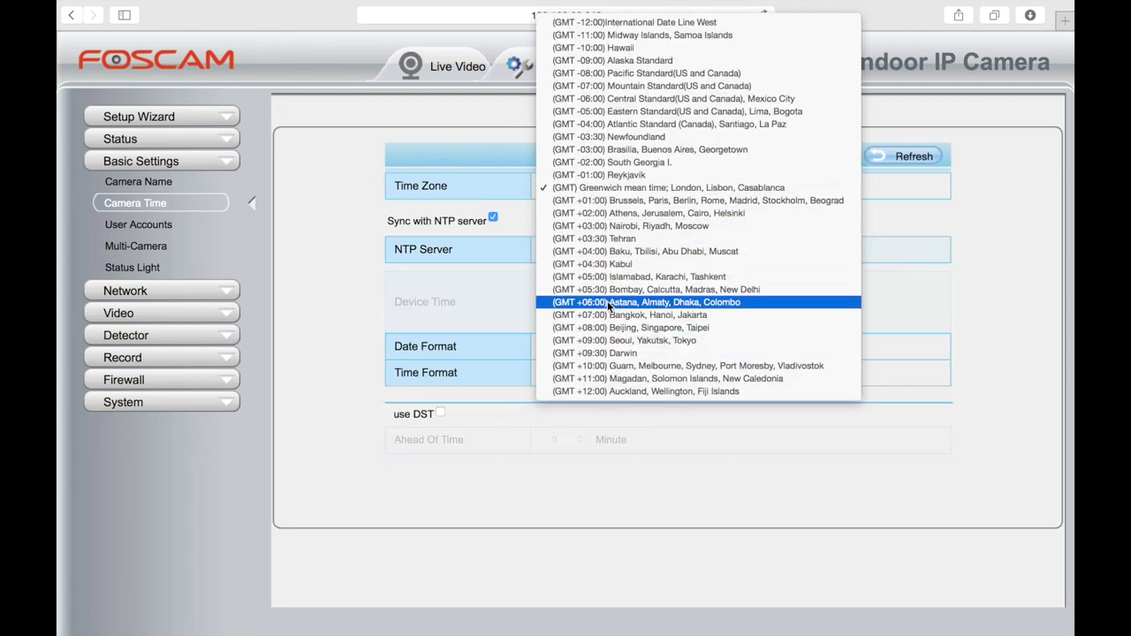
left_click(646, 302)
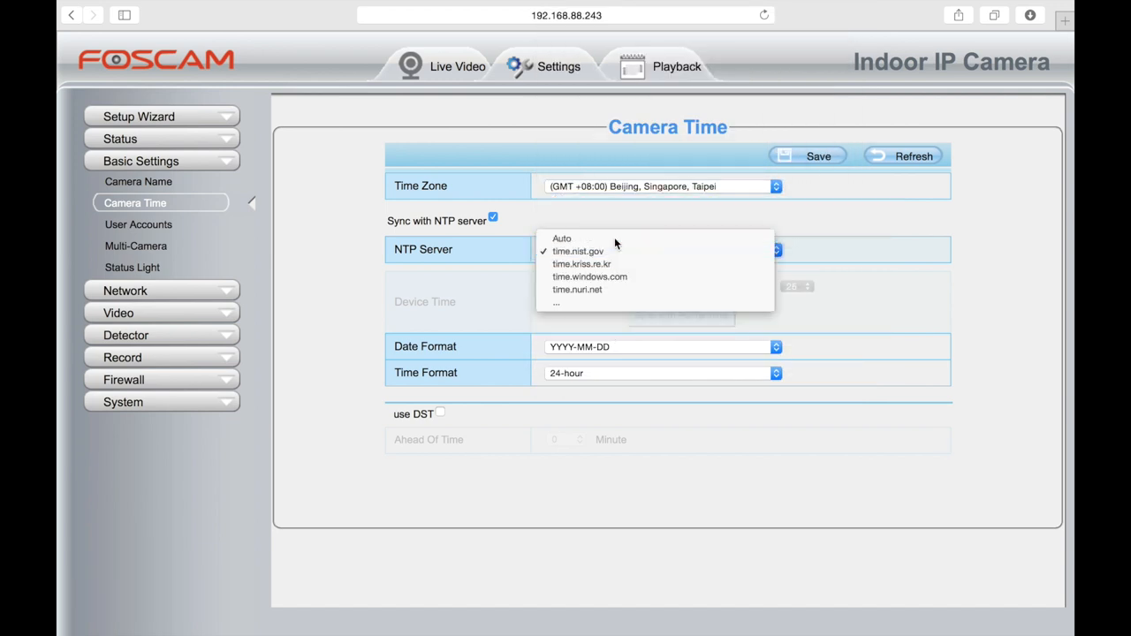
left_click(561, 239)
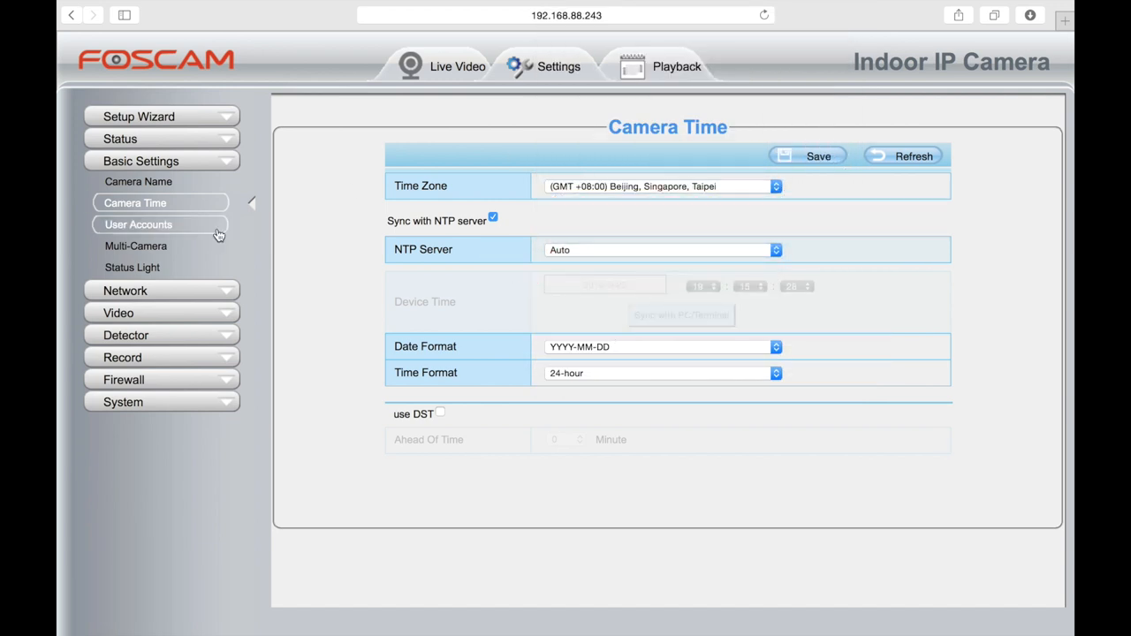
left_click(138, 181)
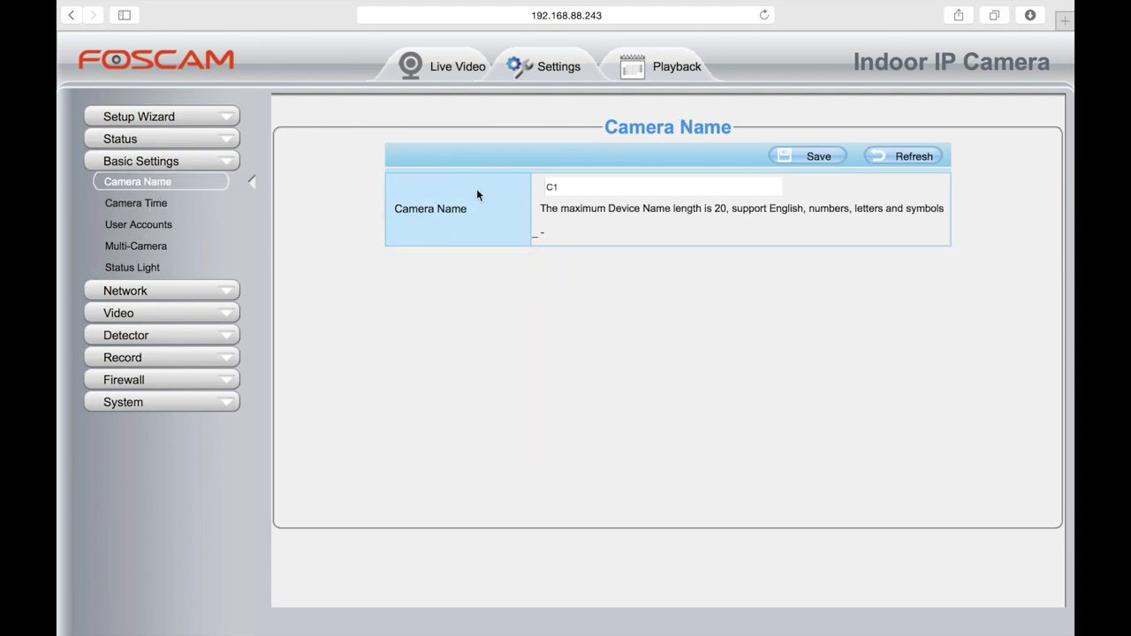
Rename the camera to pj and go to FTP Settings.
left_click(661, 187)
type("pj")
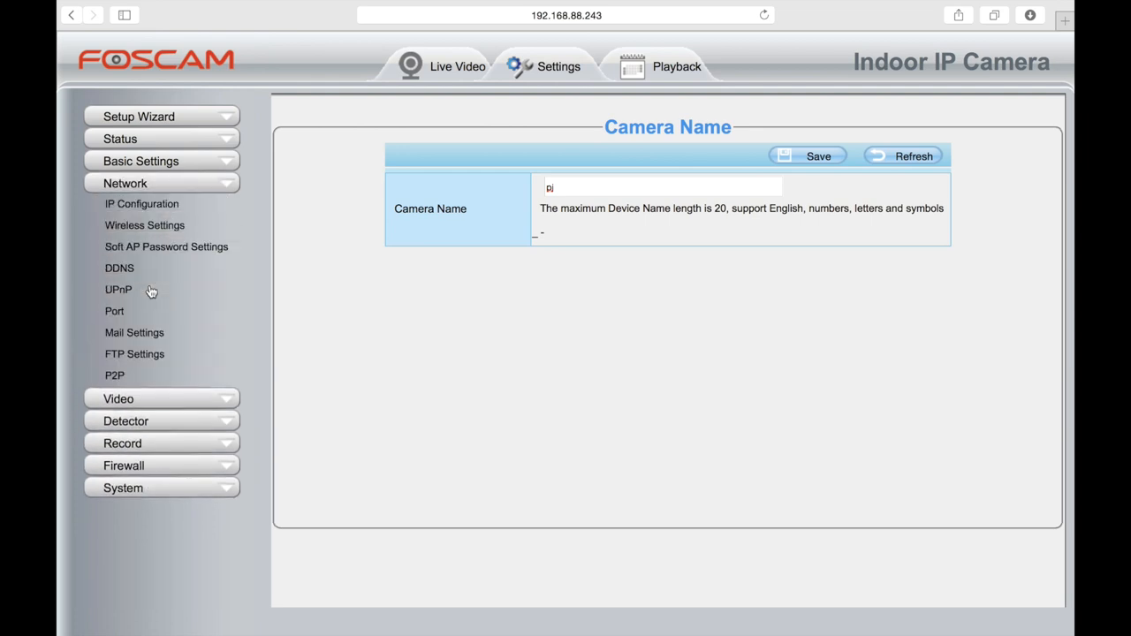
left_click(135, 353)
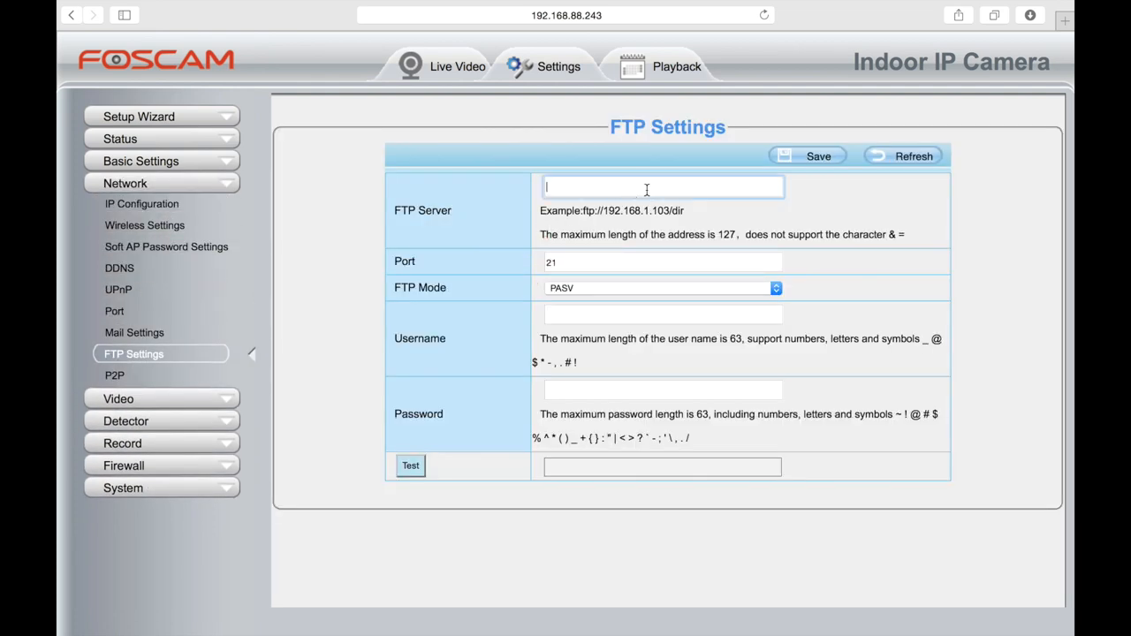
Set FTP server ftp://888.dabase.com in PORT mode and pass the connection test.
type("ftp://")
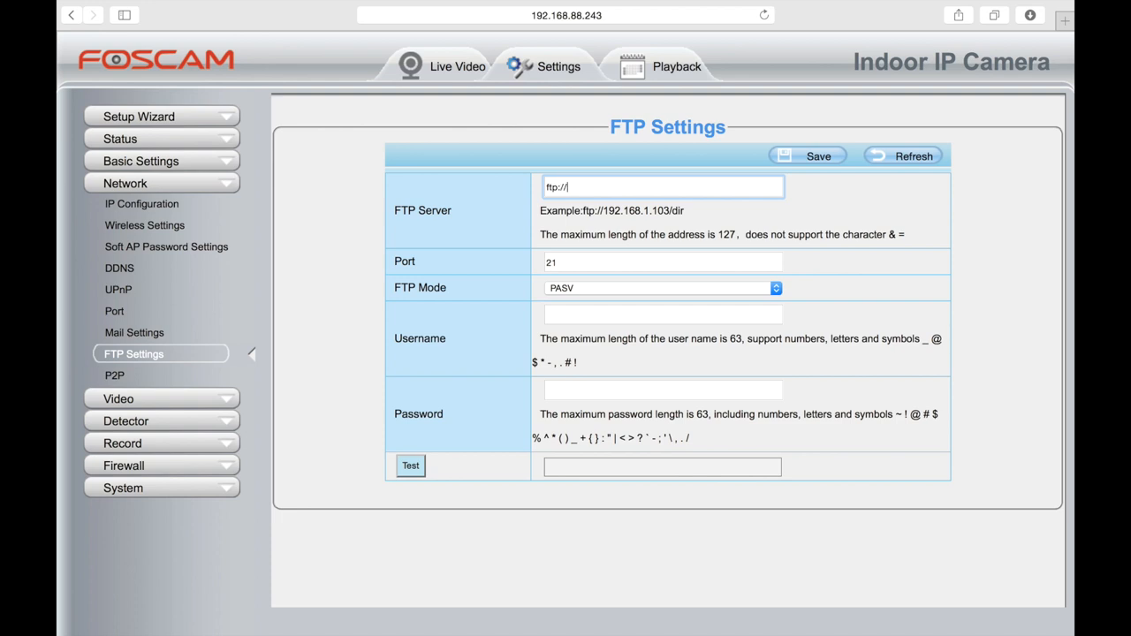
type("888.daba")
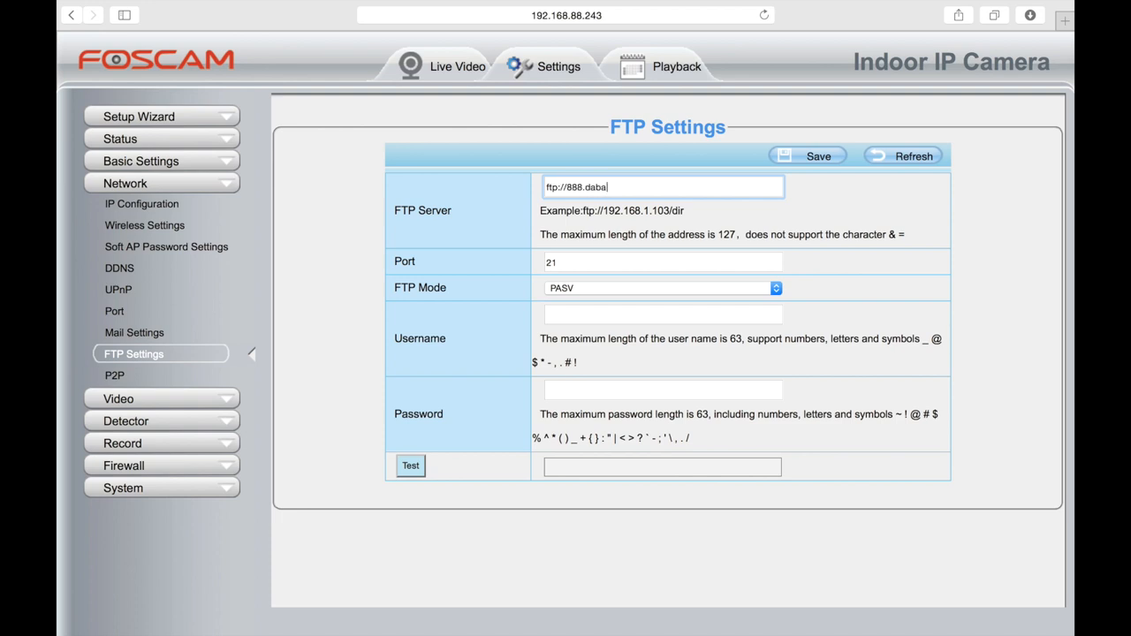
left_click(661, 287)
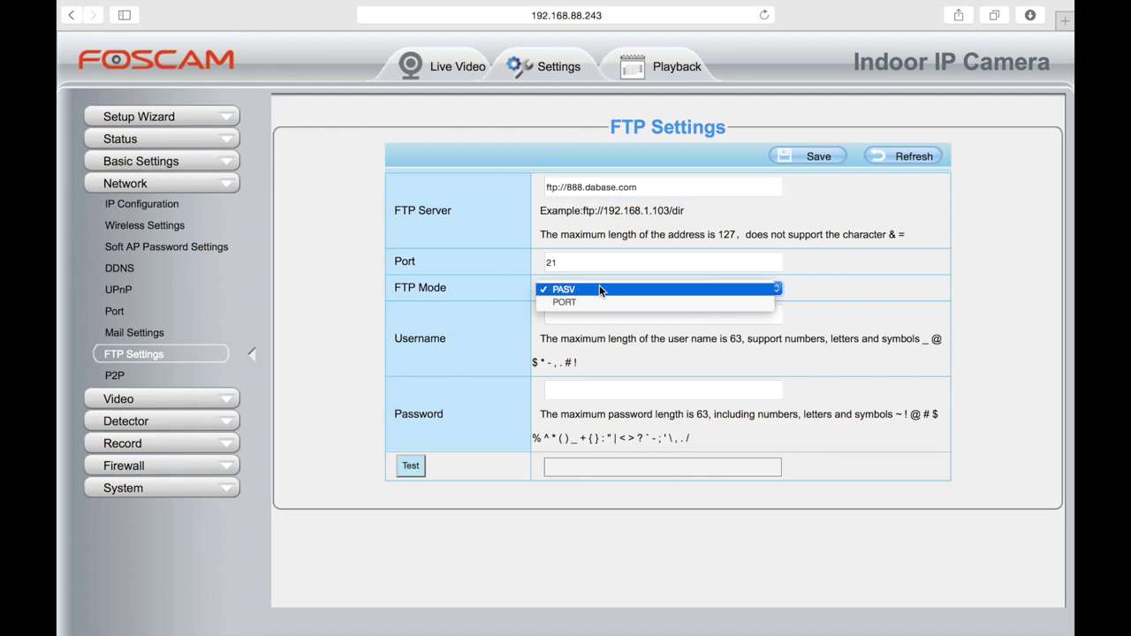
left_click(564, 302)
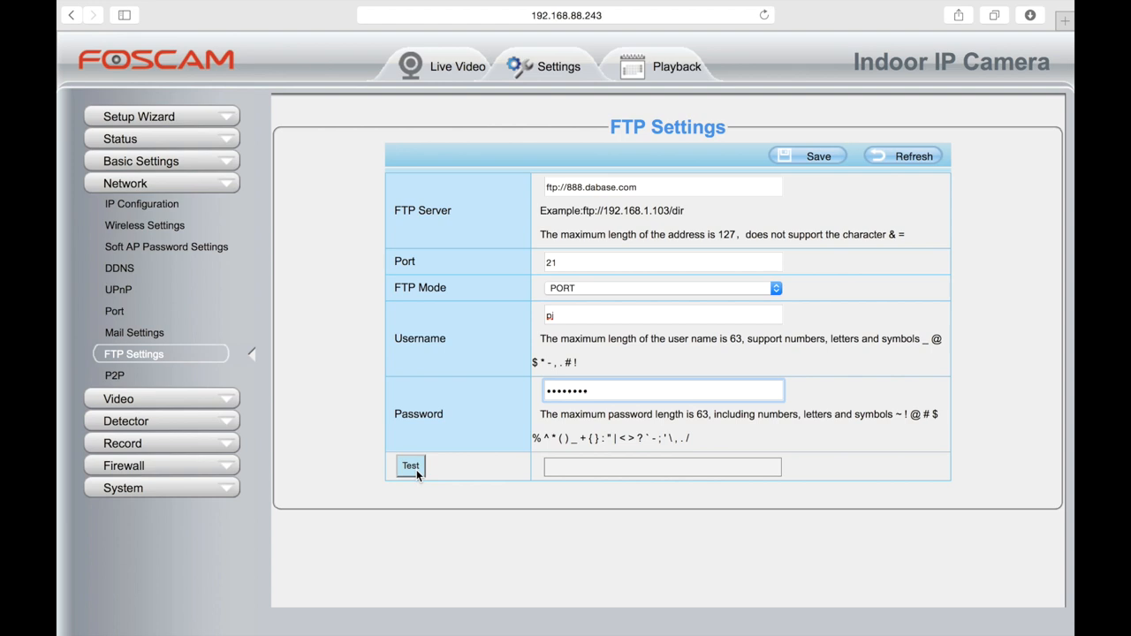
left_click(410, 466)
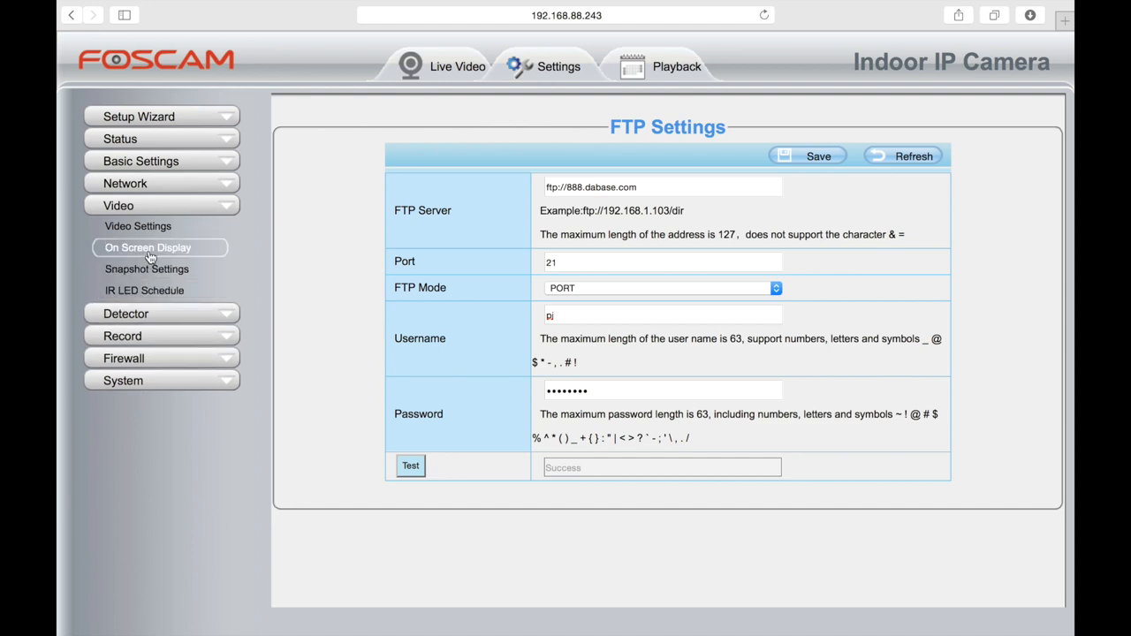
left_click(122, 249)
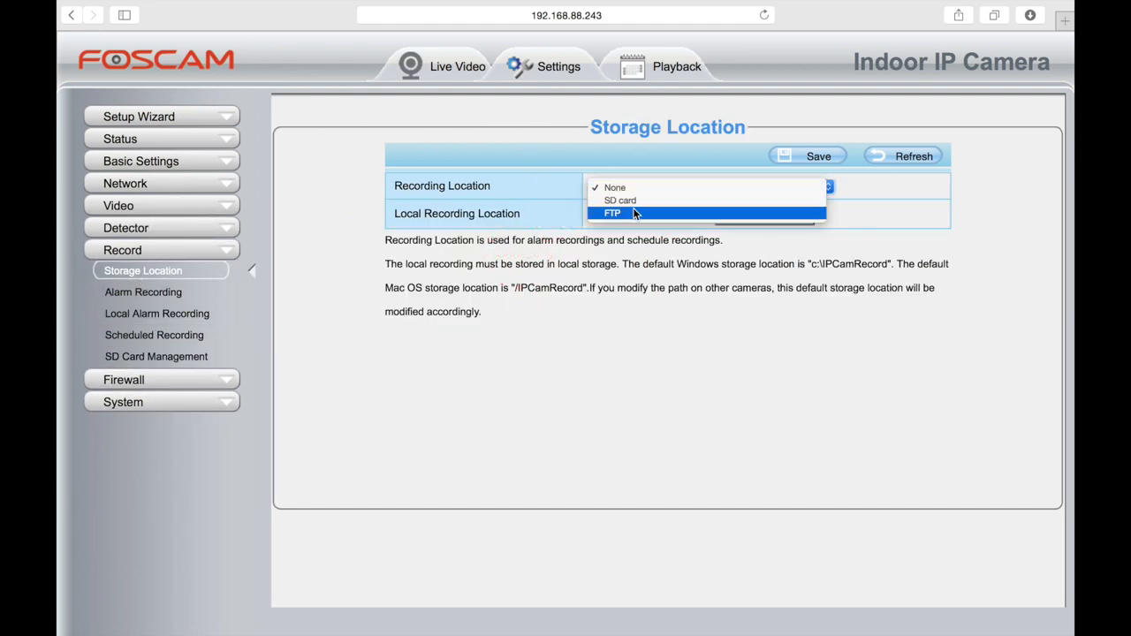
Set Recording Location to FTP, then reach the Action Detection page.
left_click(612, 213)
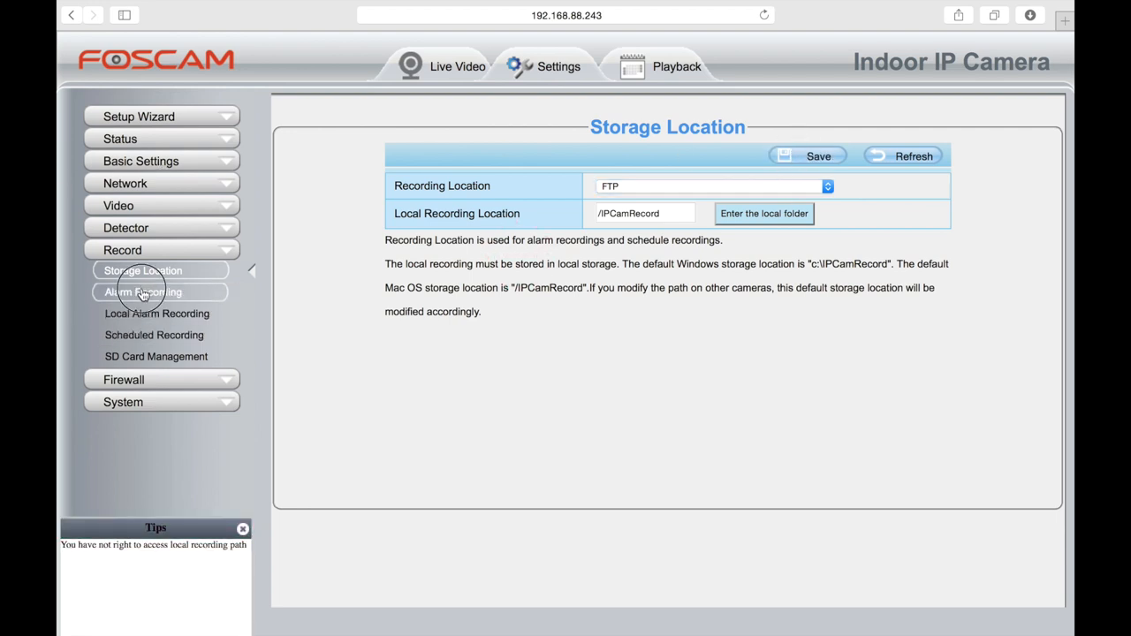
left_click(157, 314)
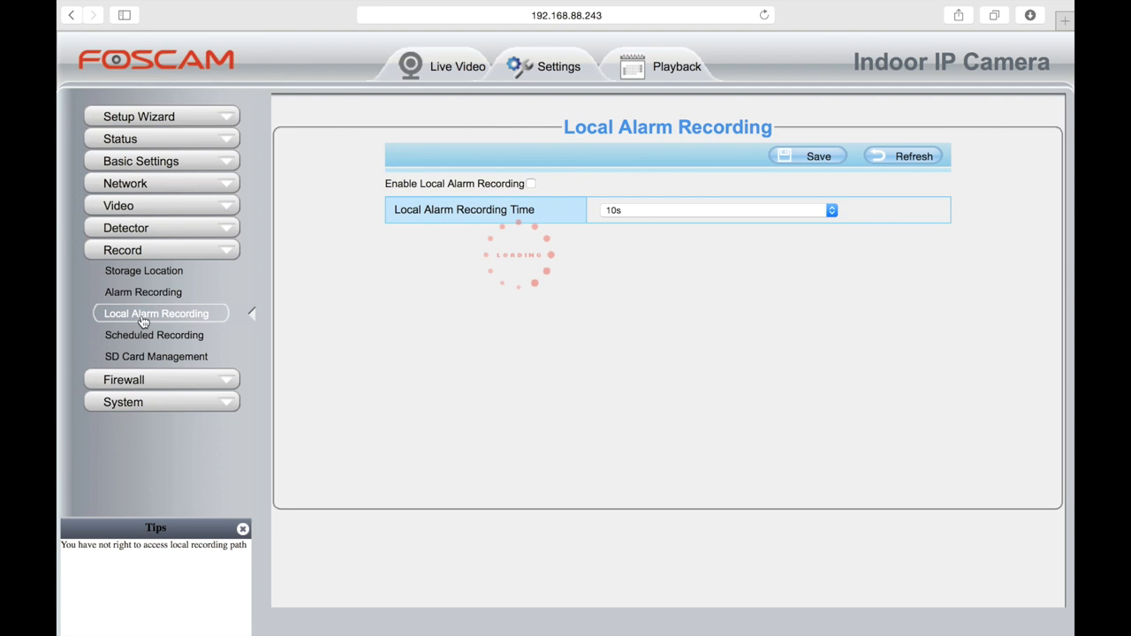
left_click(153, 334)
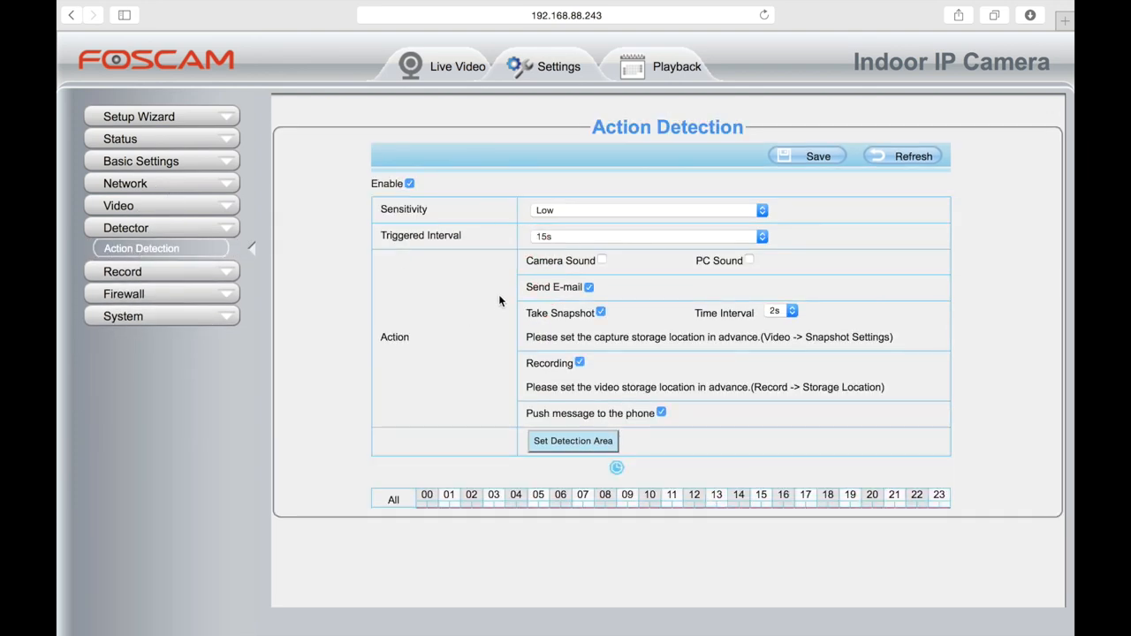
Uncheck e-mail, snapshot and phone push alerts, leaving only Recording enabled.
left_click(588, 287)
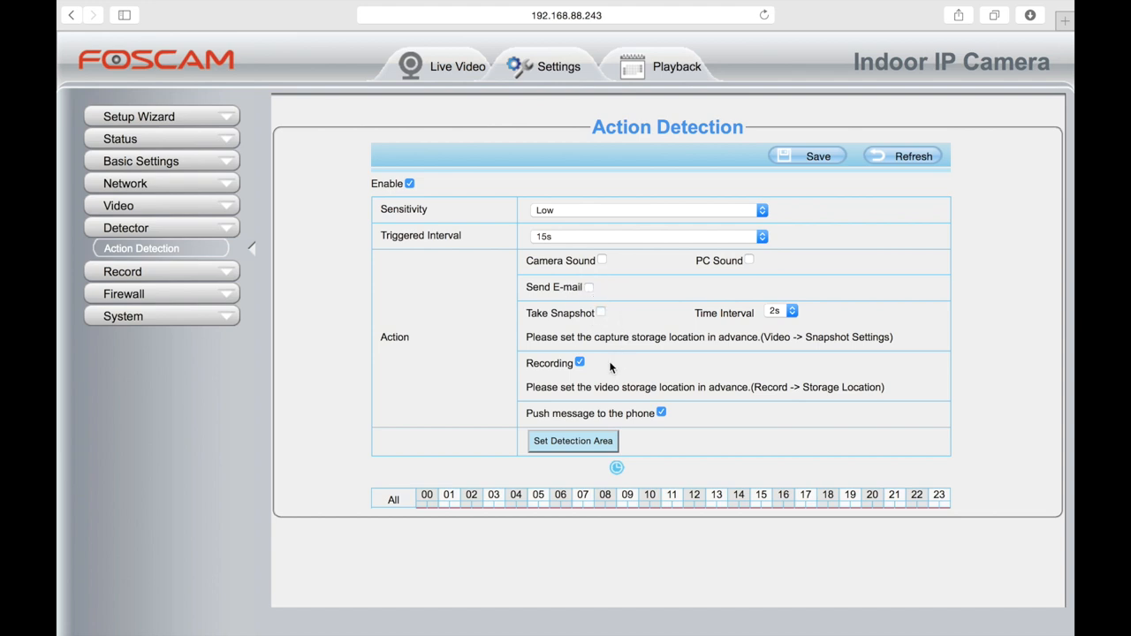
left_click(661, 413)
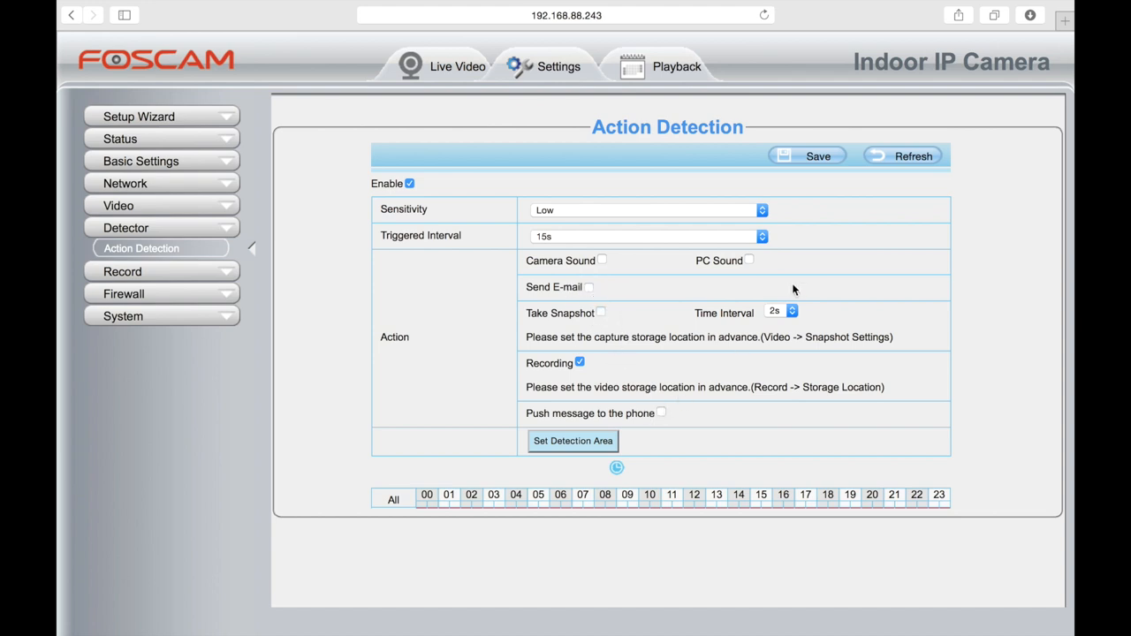
scroll("down", 3)
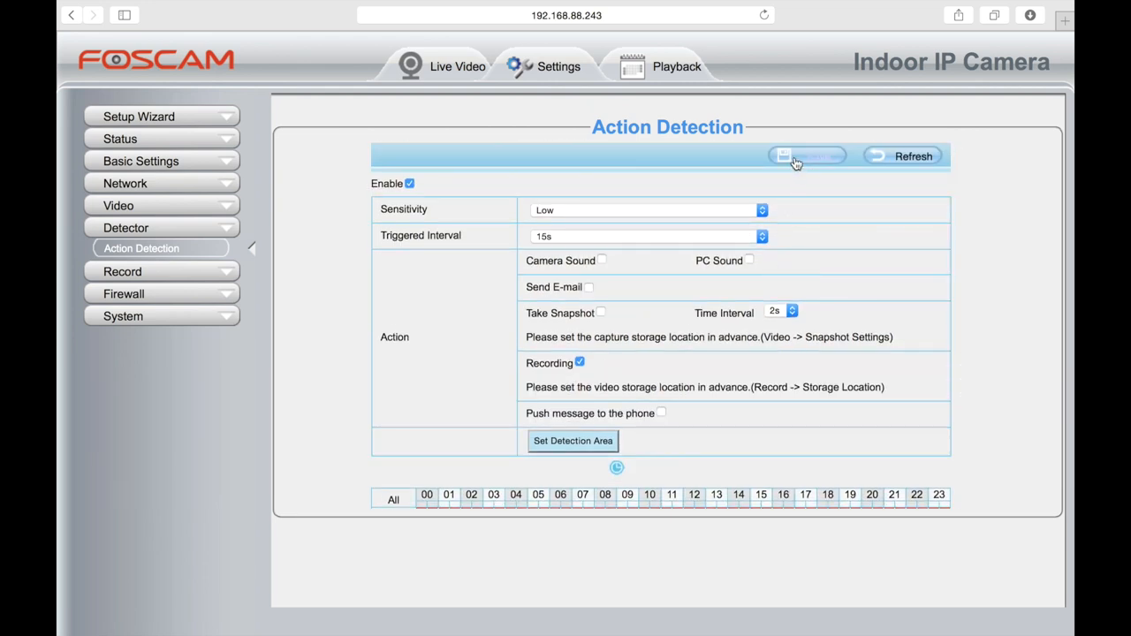
mouse_move(789, 168)
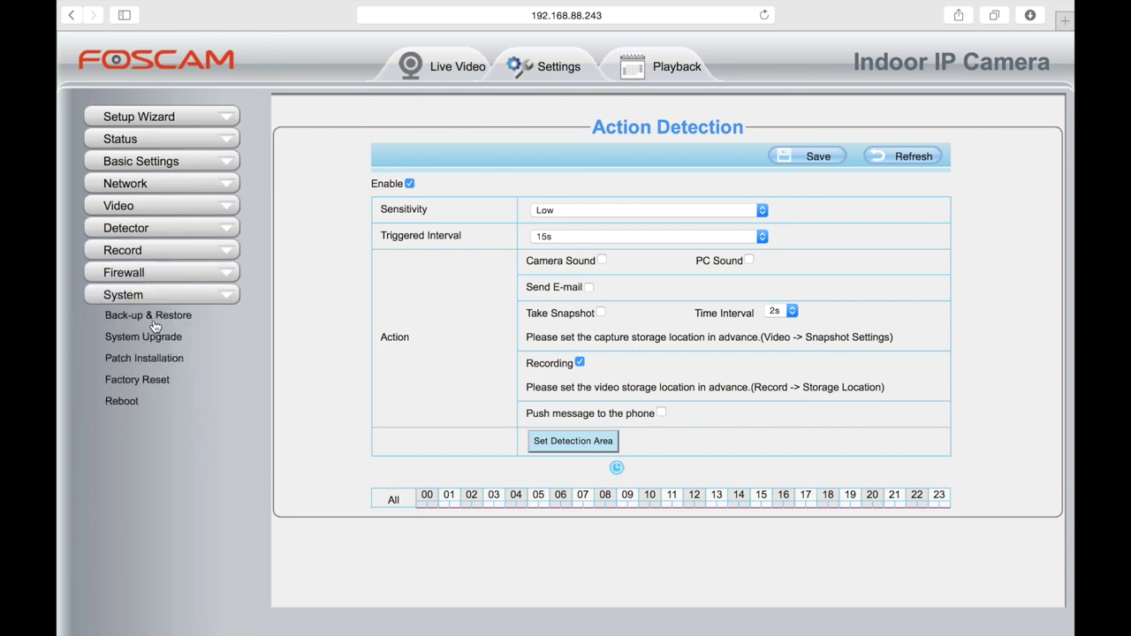
mouse_move(151, 128)
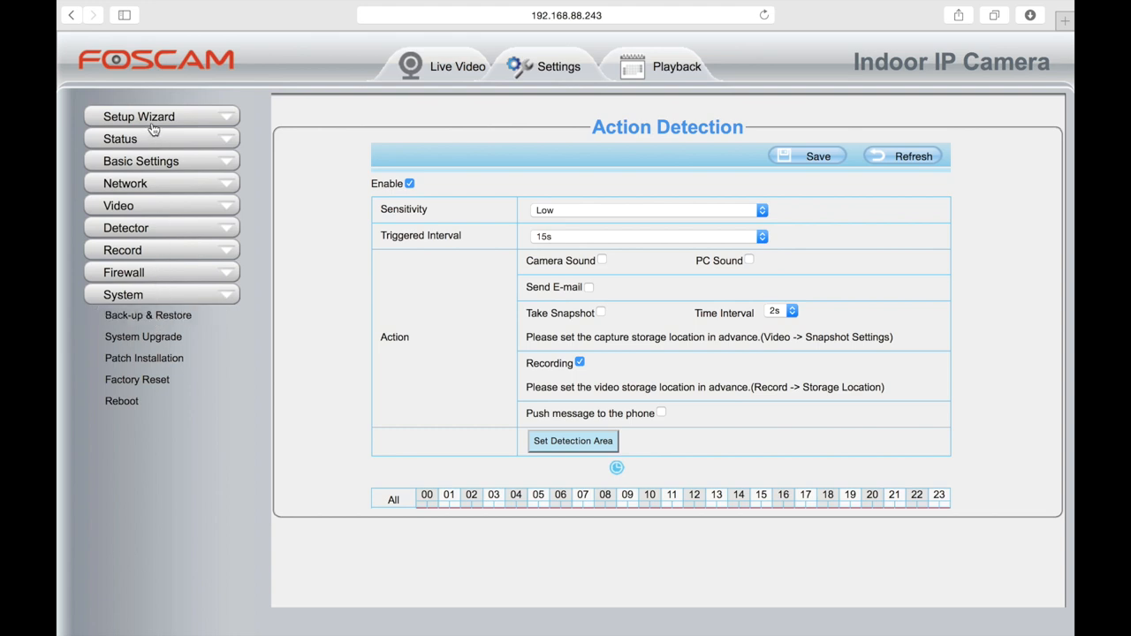
Show Device Information for the C1 camera named pj.
left_click(119, 139)
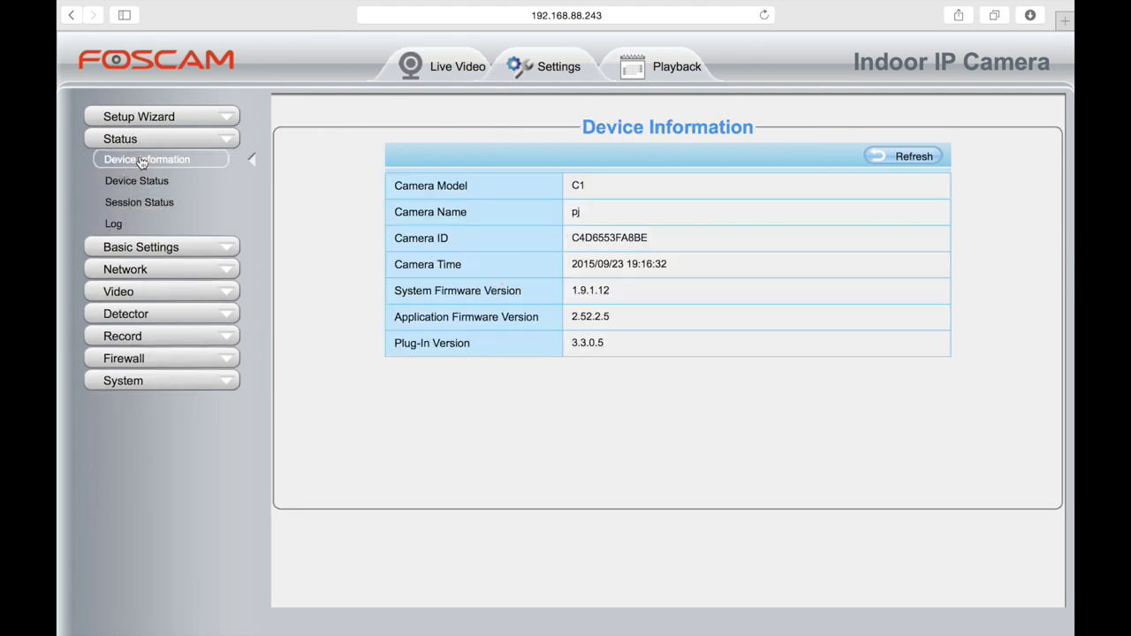
mouse_move(223, 176)
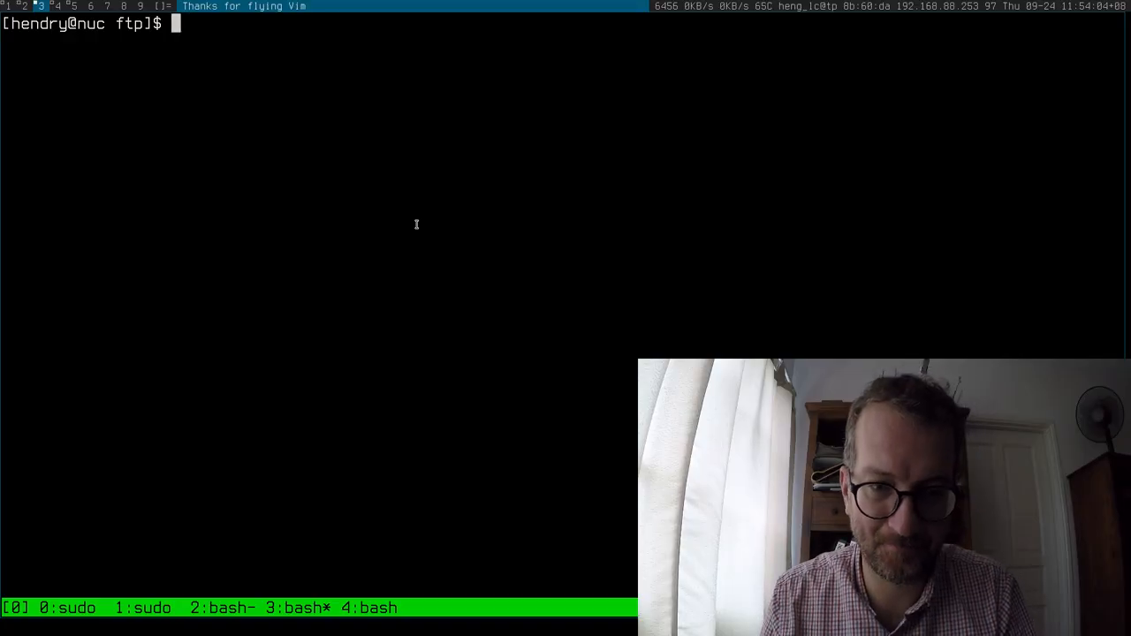
Exec into the ftp container with make sh and type cd /var/log.
type("make sh")
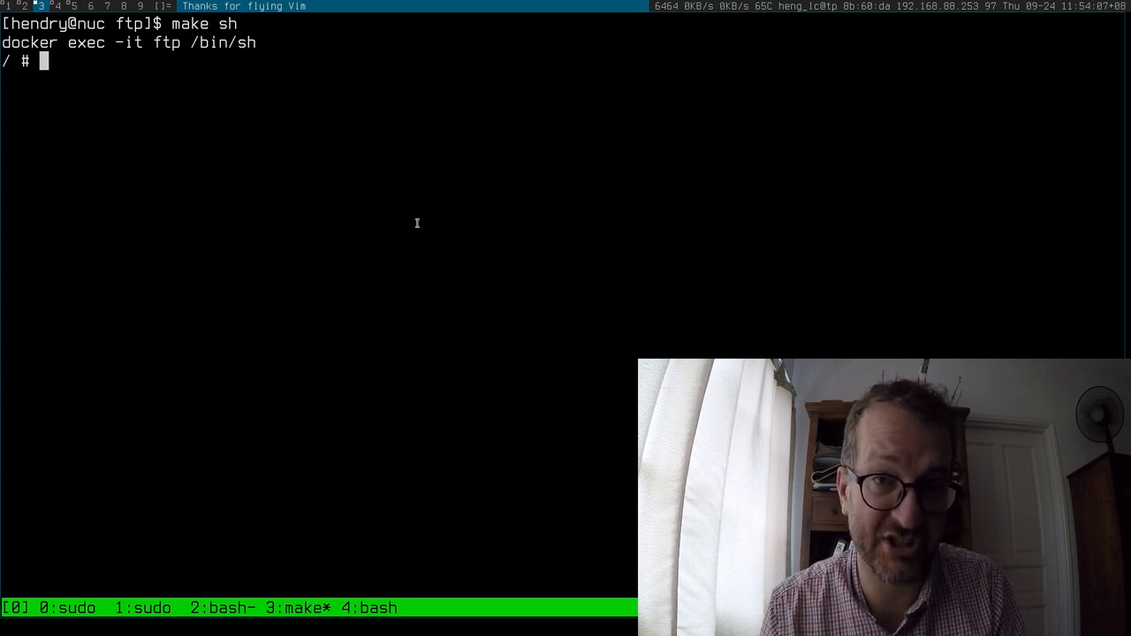
type("cd /var/log")
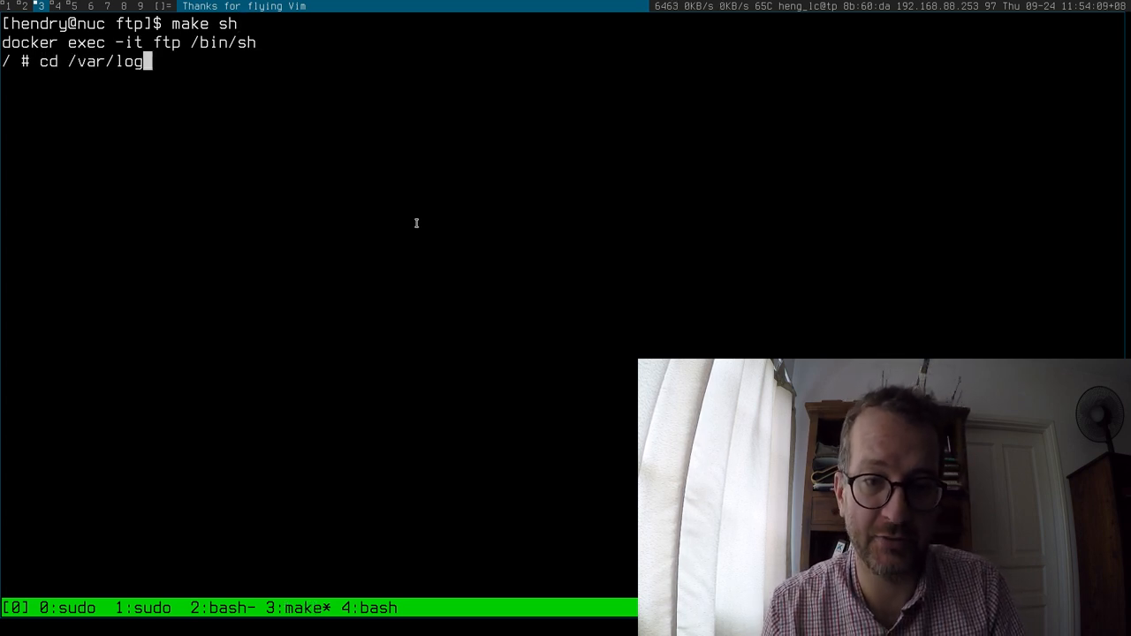